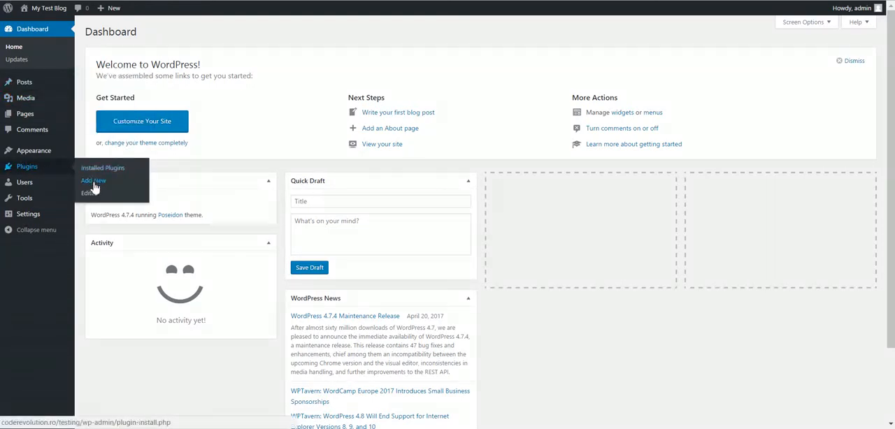
# Upload tuneomatic-itunes-post-generator.zip through Add New > Upload Plugin and install it
pyautogui.click(93, 181)
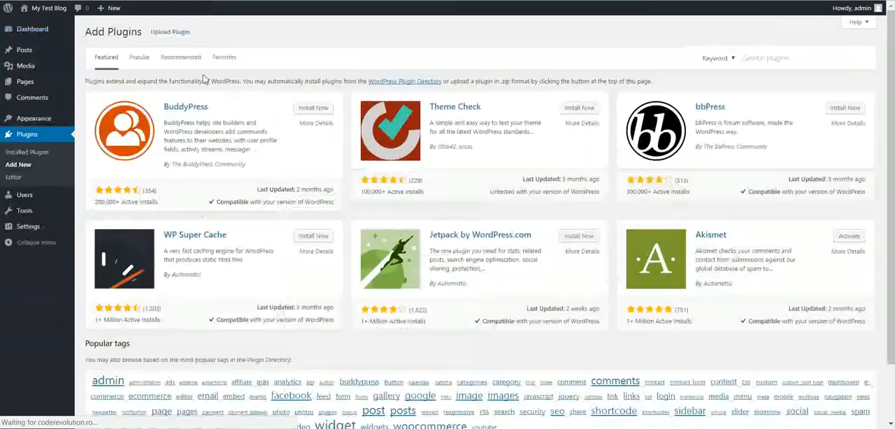
pyautogui.click(170, 31)
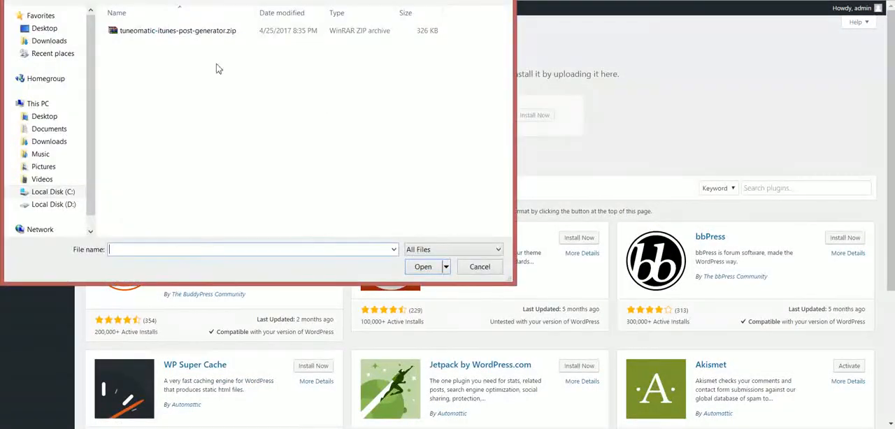
pyautogui.click(422, 267)
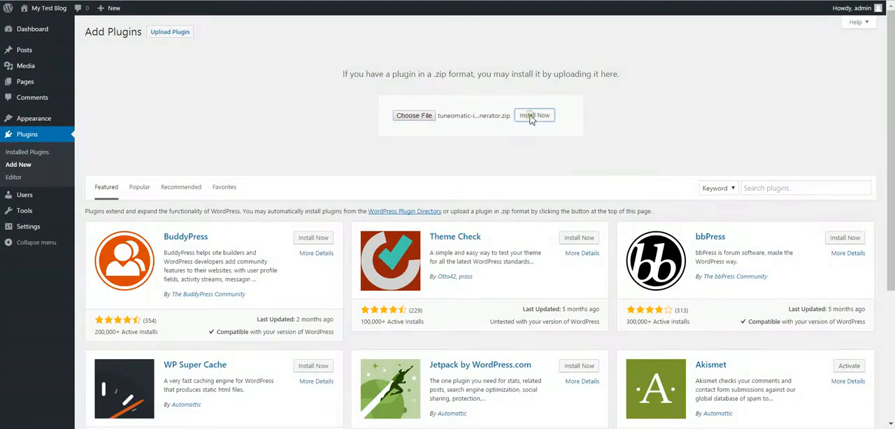
pyautogui.click(534, 115)
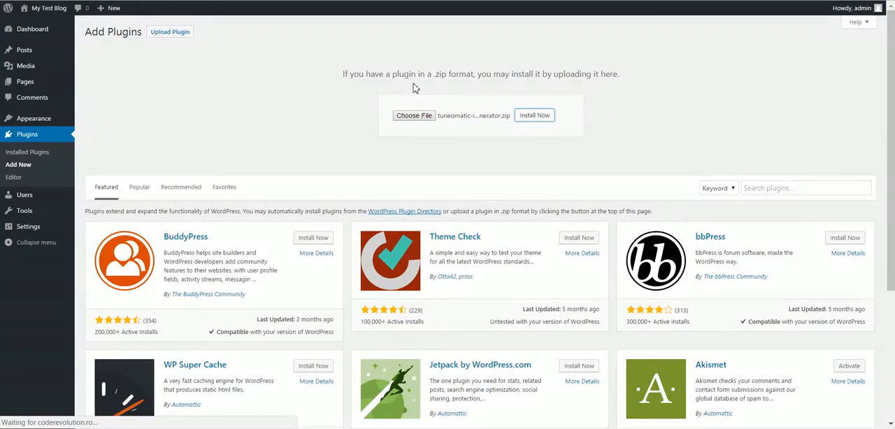
pyautogui.click(534, 114)
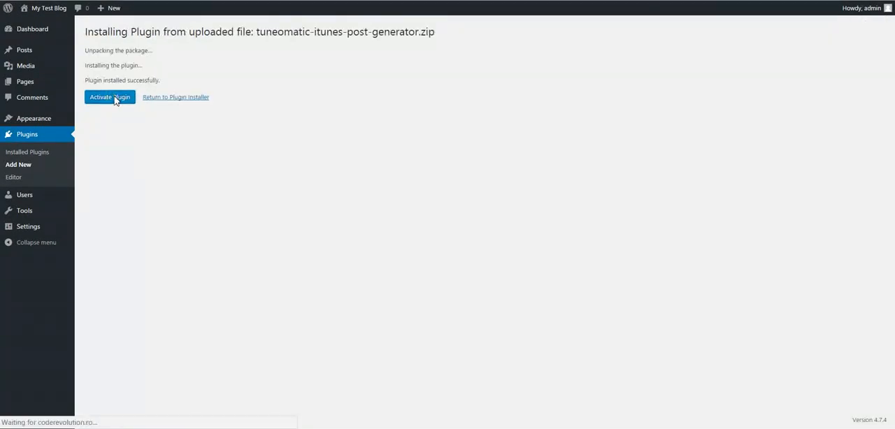
# Activate the Tuneomatic plugin and go to its Settings from the plugin list
pyautogui.click(109, 98)
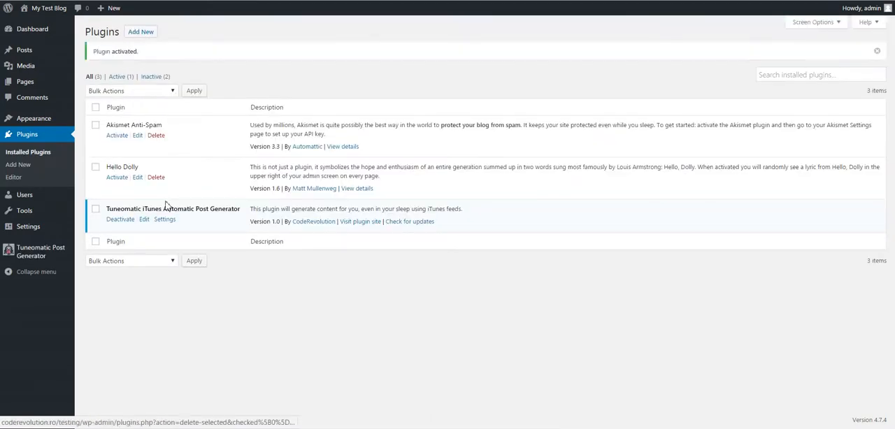
pyautogui.click(165, 218)
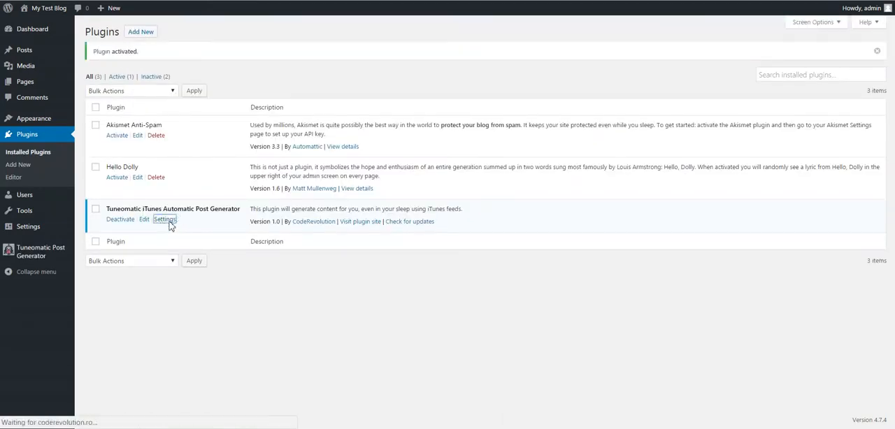
pyautogui.click(165, 218)
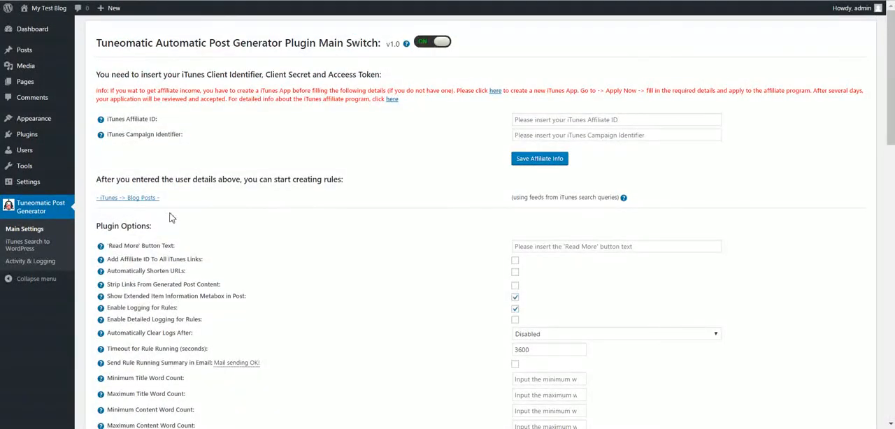
pyautogui.click(28, 245)
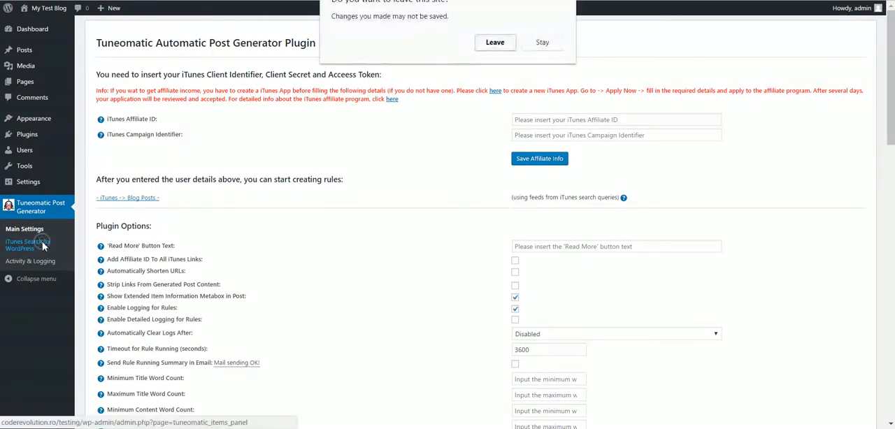
pyautogui.click(495, 42)
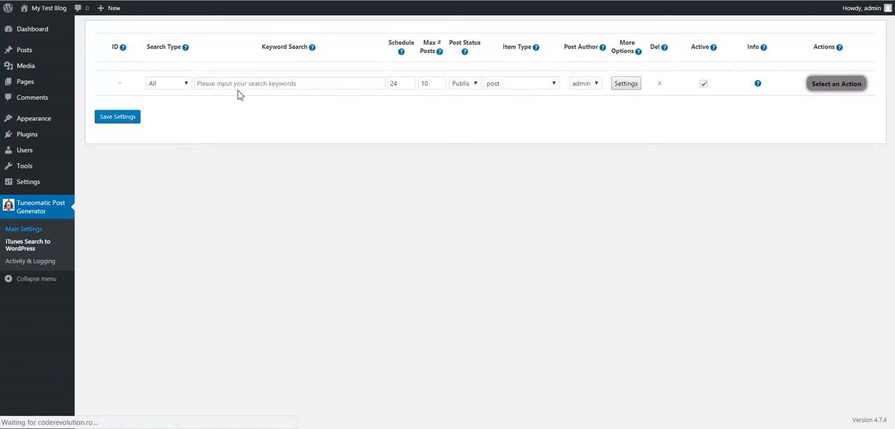
pyautogui.click(24, 229)
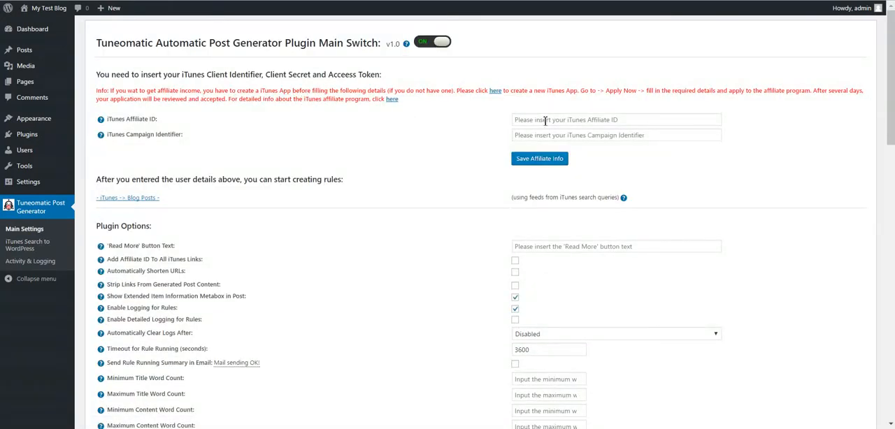
pyautogui.click(614, 119)
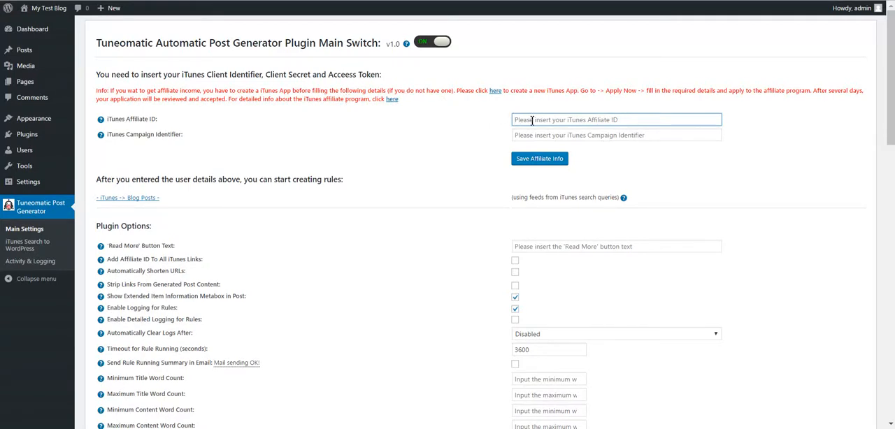
pyautogui.moveTo(542, 120)
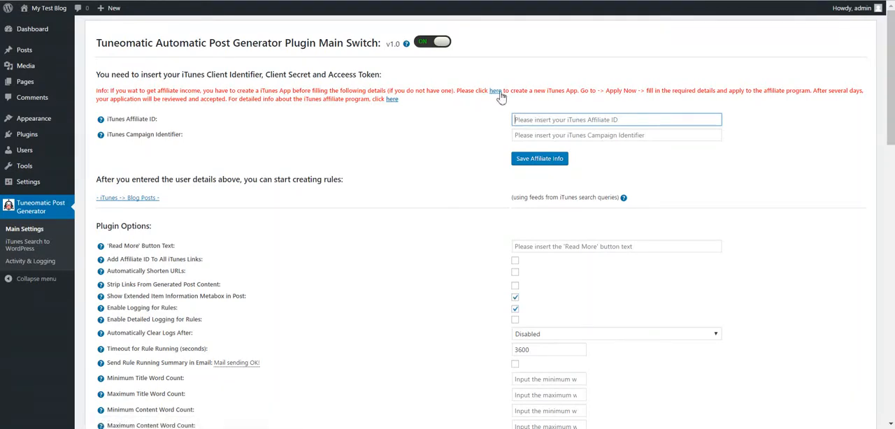
pyautogui.rightClick(495, 91)
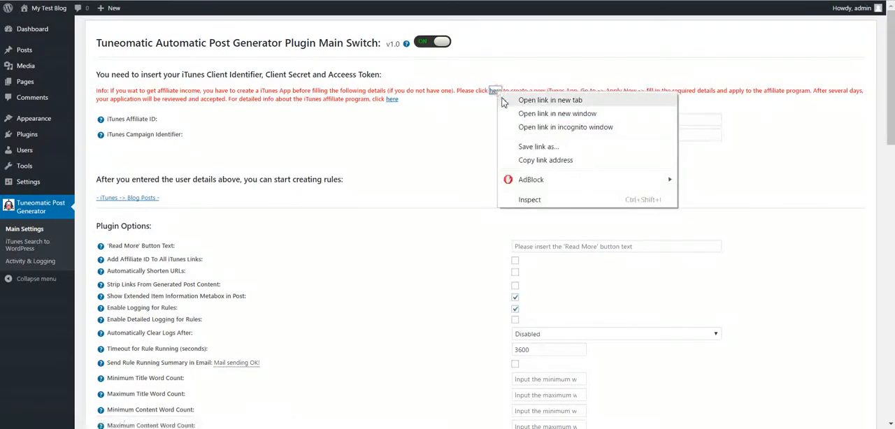
pyautogui.click(549, 101)
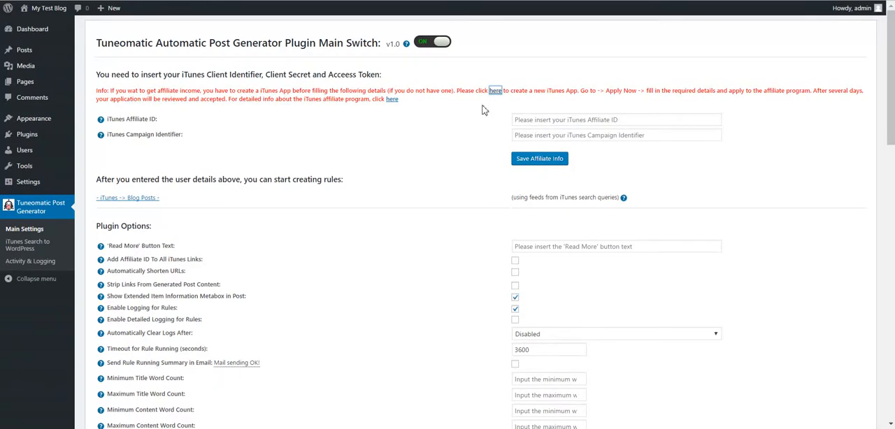
pyautogui.moveTo(450, 78)
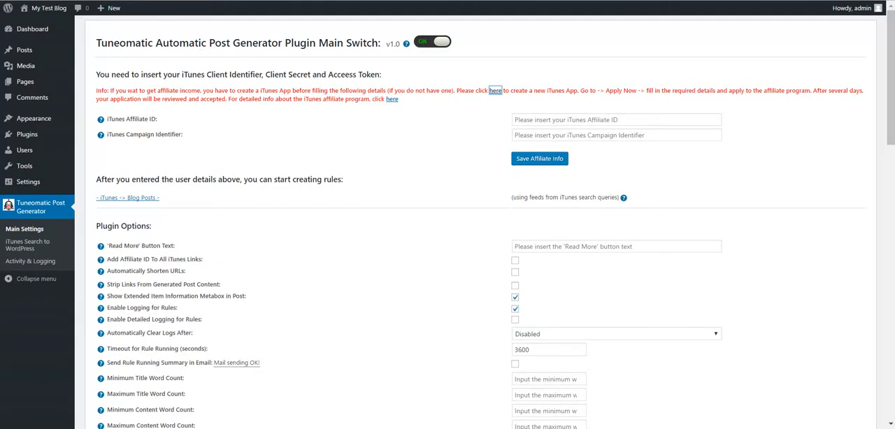
pyautogui.moveTo(329, 35)
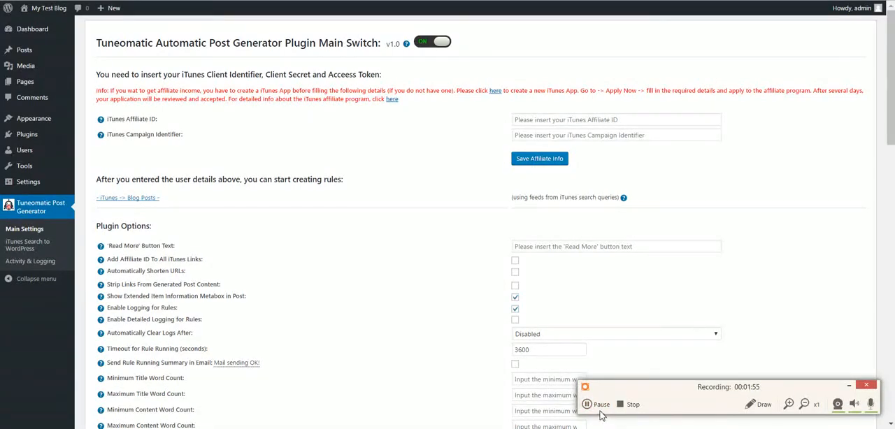
pyautogui.write('1000lvIW')
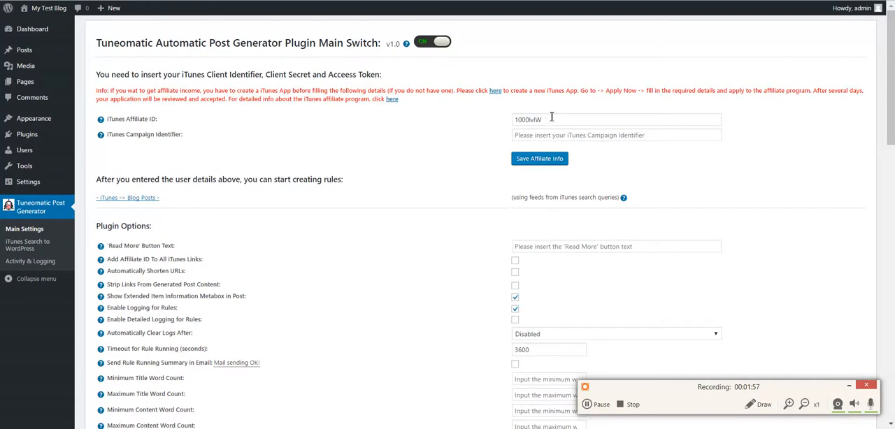
pyautogui.moveTo(428, 145)
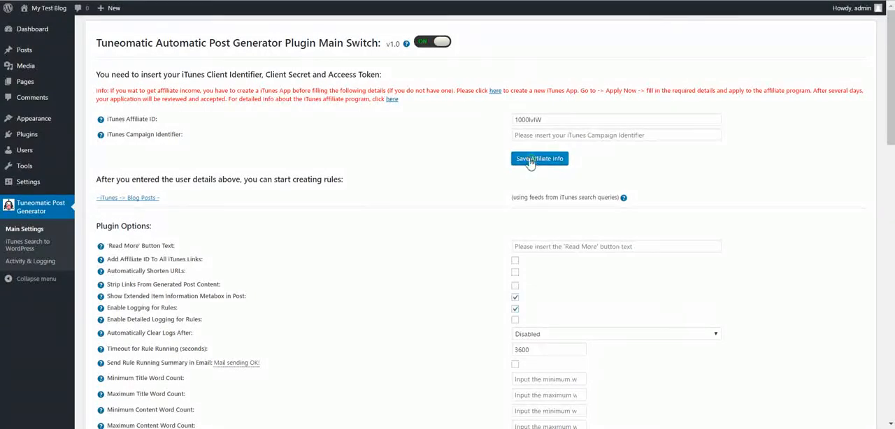
pyautogui.click(539, 159)
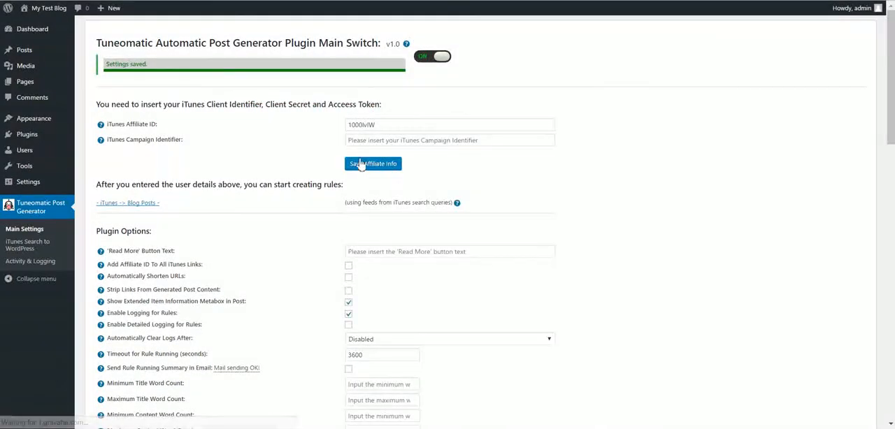
pyautogui.doubleClick(139, 140)
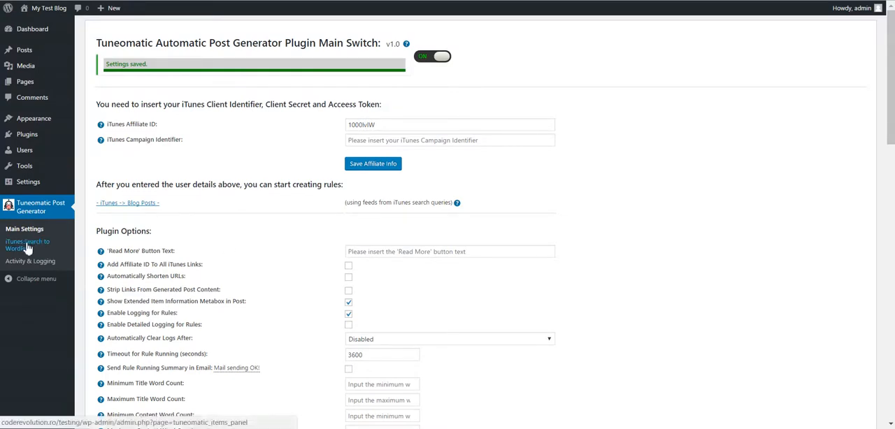
# On the iTunes Search to WordPress rules page, set the new rule's Search Type to Movie
pyautogui.click(28, 245)
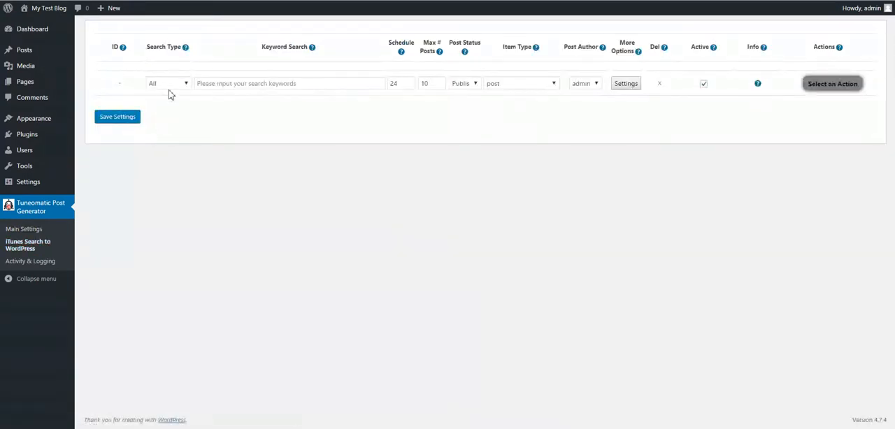
pyautogui.click(167, 84)
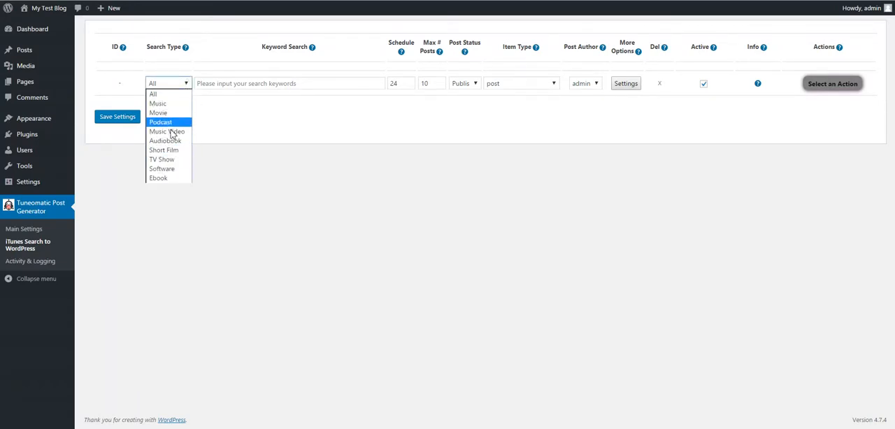
pyautogui.moveTo(157, 112)
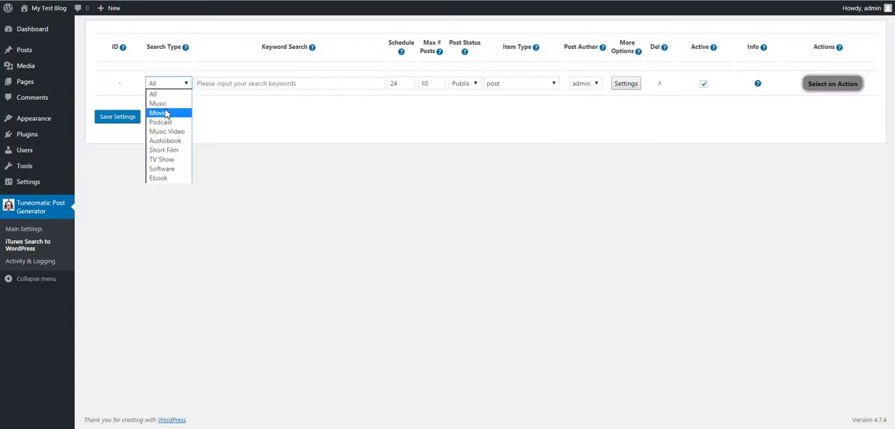
pyautogui.moveTo(156, 103)
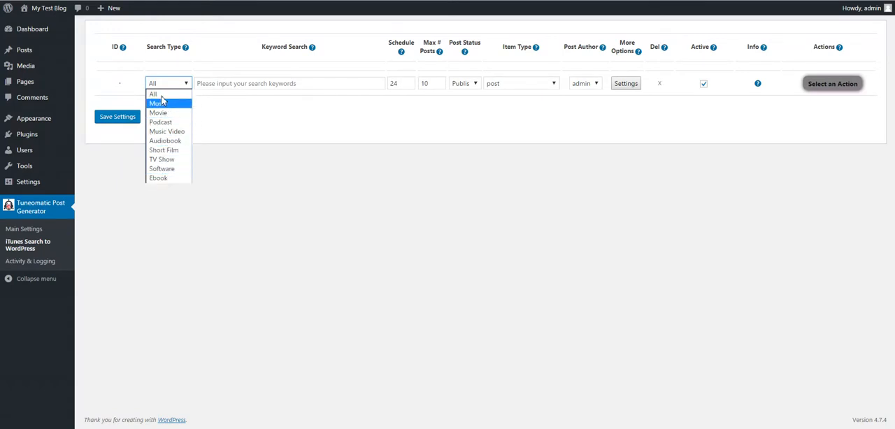
pyautogui.moveTo(168, 111)
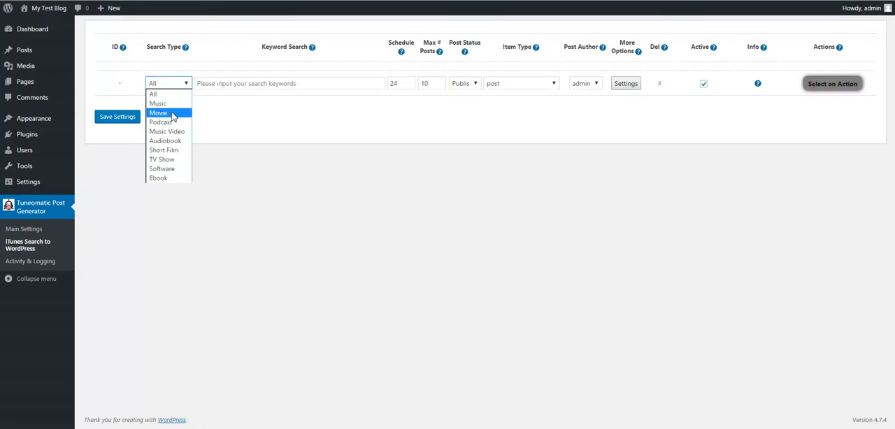
pyautogui.moveTo(165, 139)
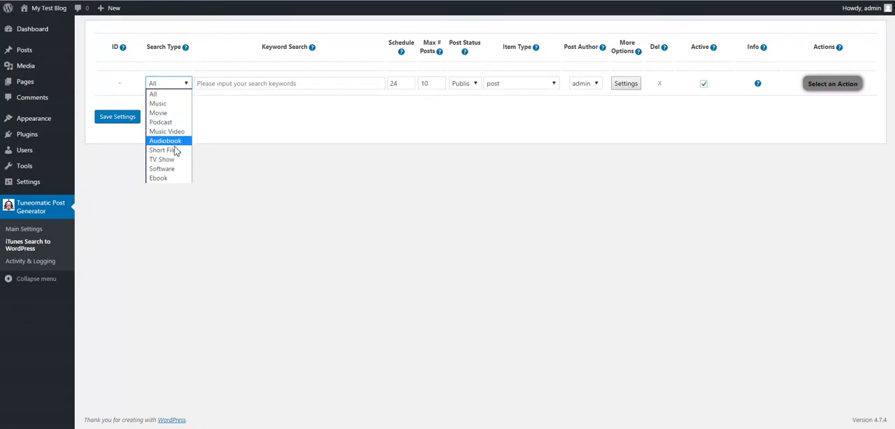
pyautogui.moveTo(163, 168)
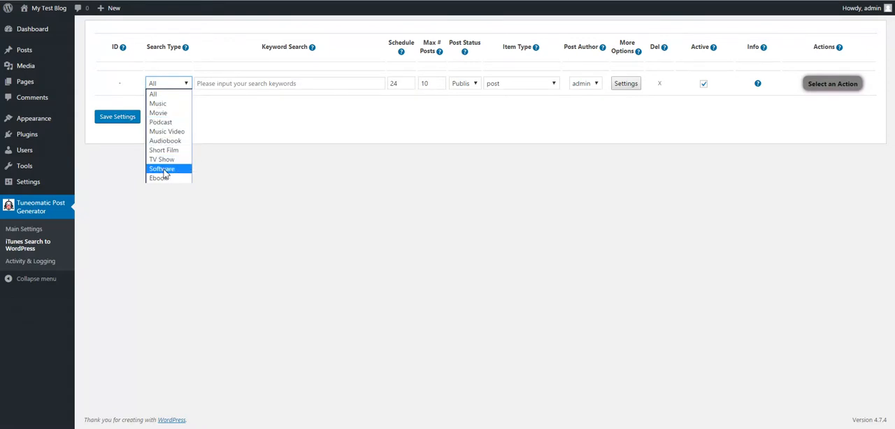
pyautogui.moveTo(168, 103)
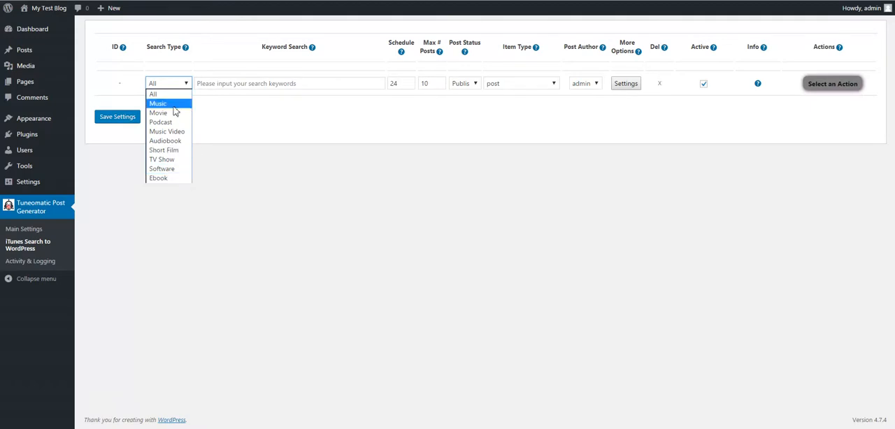
pyautogui.click(158, 112)
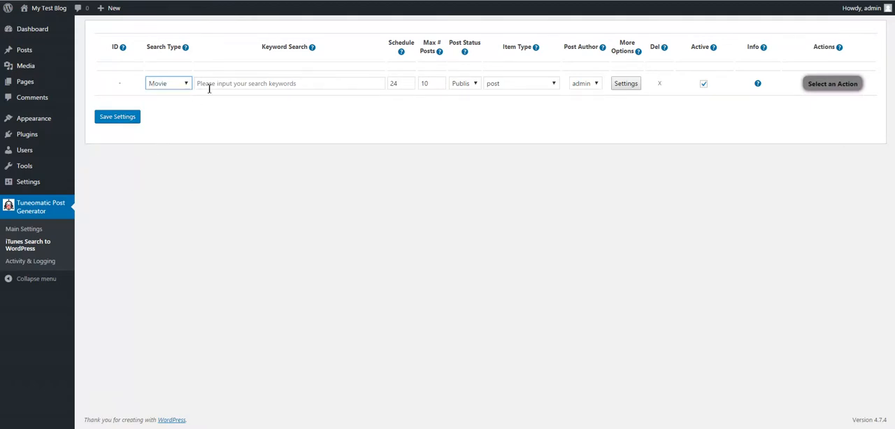
# Give the Movie rule keyword oscar with Post Status Published, Item Type post and author admin
pyautogui.write('oscar')
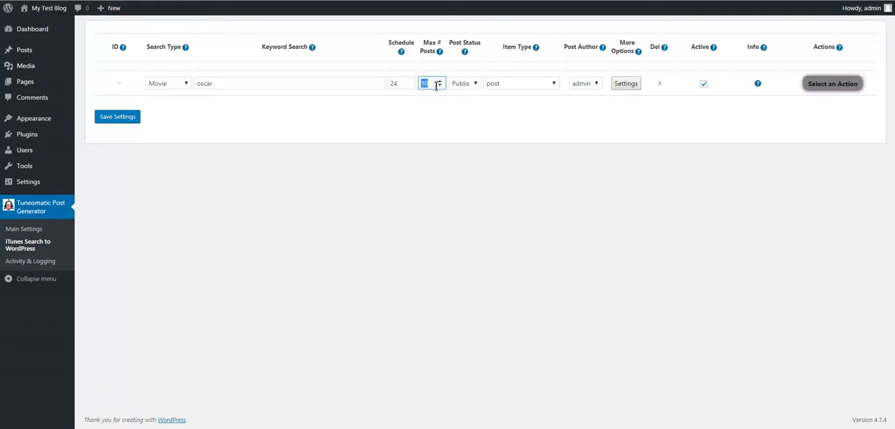
pyautogui.click(464, 84)
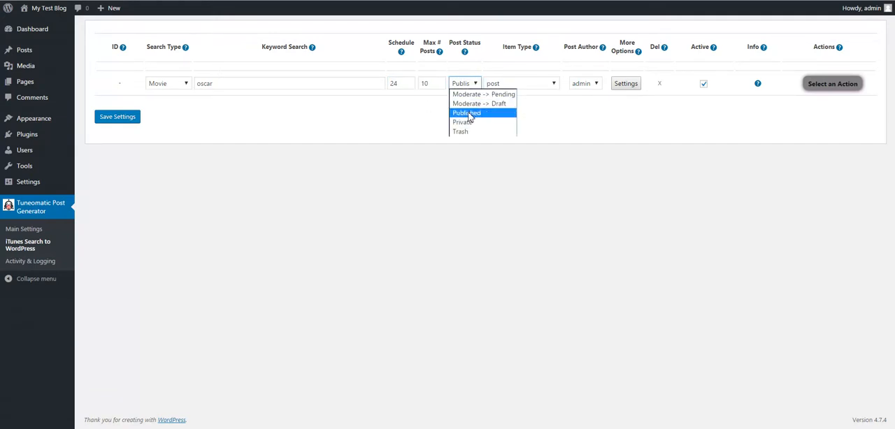
pyautogui.click(520, 84)
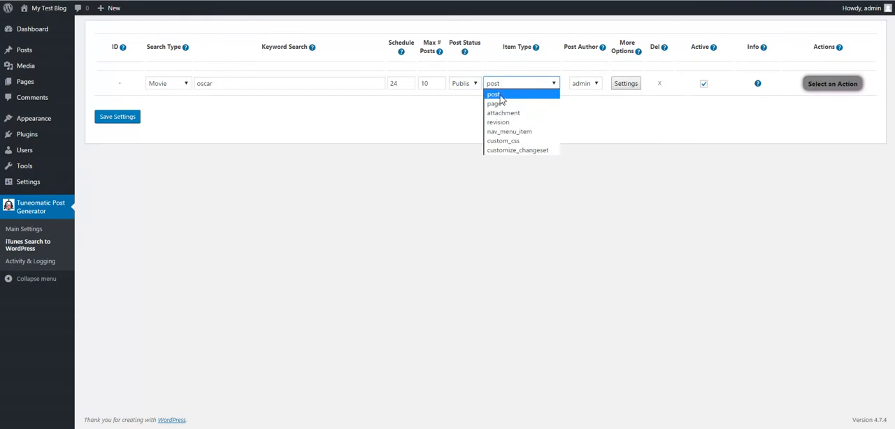
pyautogui.click(492, 95)
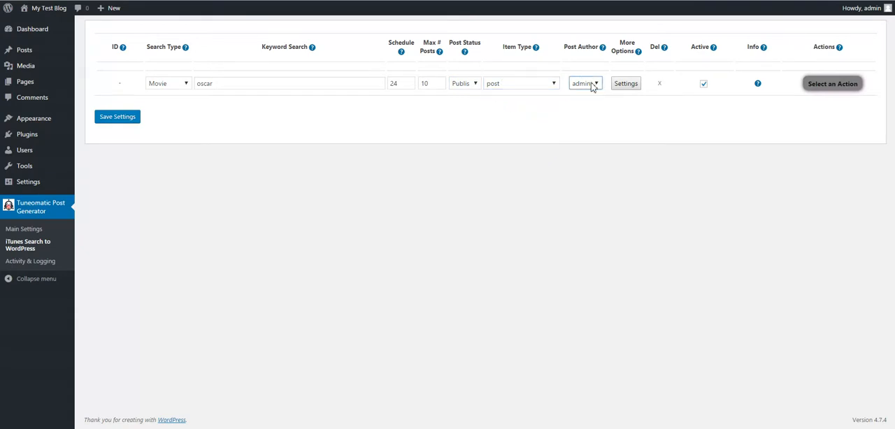
pyautogui.click(625, 84)
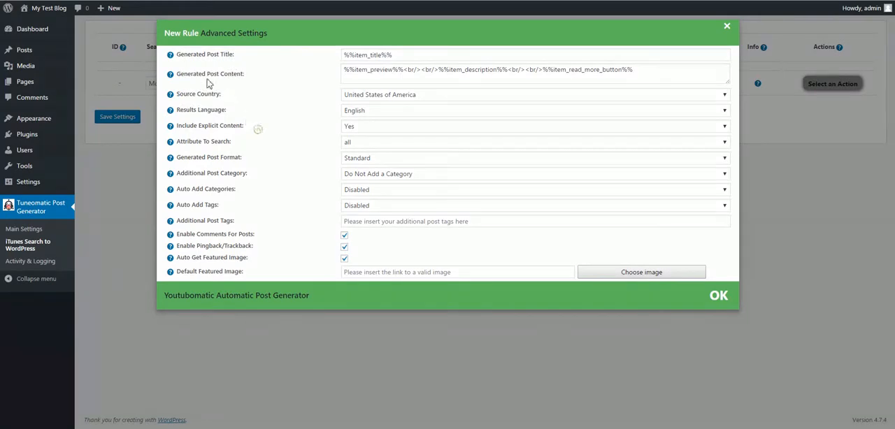
pyautogui.moveTo(170, 73)
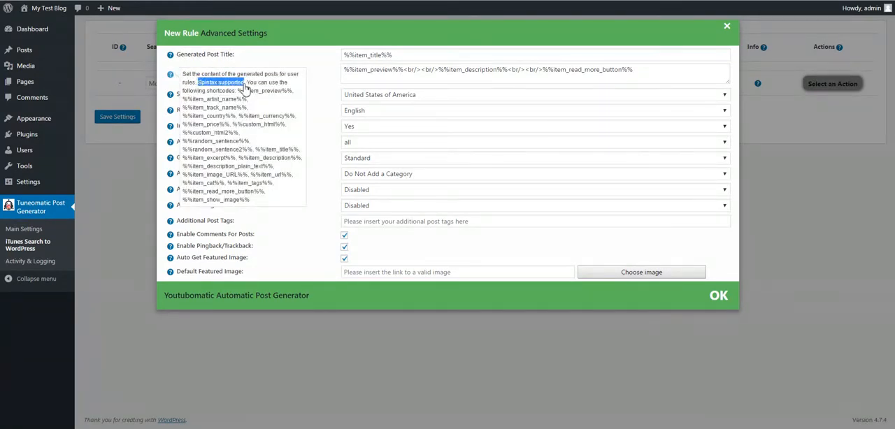
pyautogui.moveTo(238, 95)
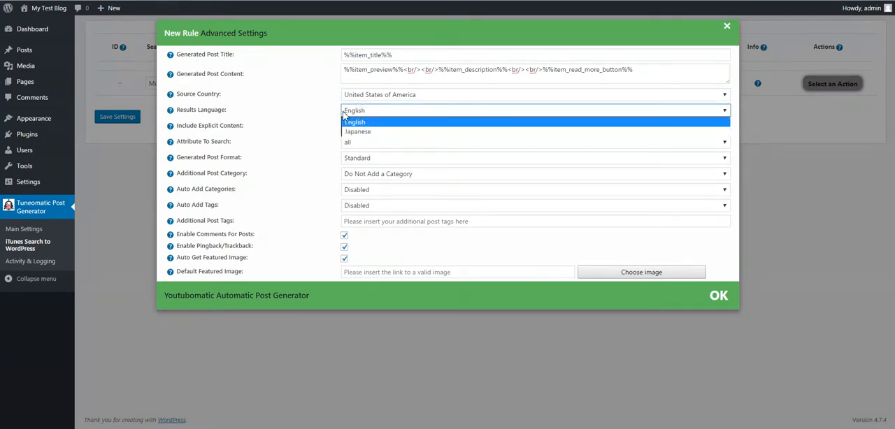
# Keep Results Language English, Attribute all and Auto Add Categories Disabled, then confirm with OK
pyautogui.click(355, 122)
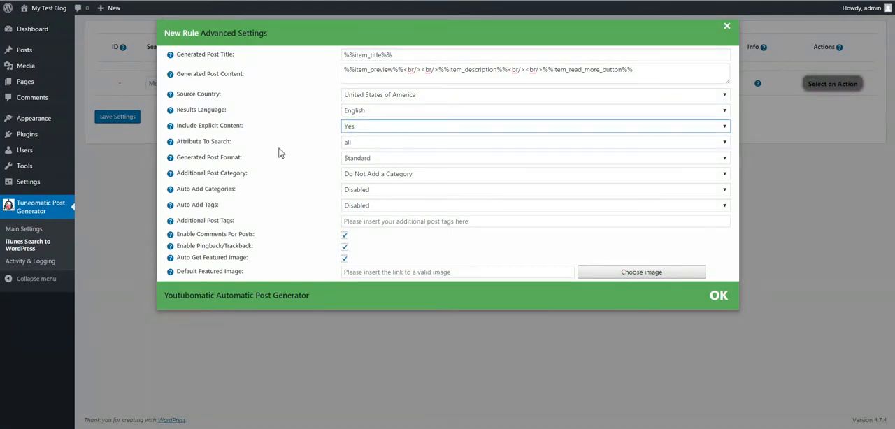
pyautogui.click(534, 142)
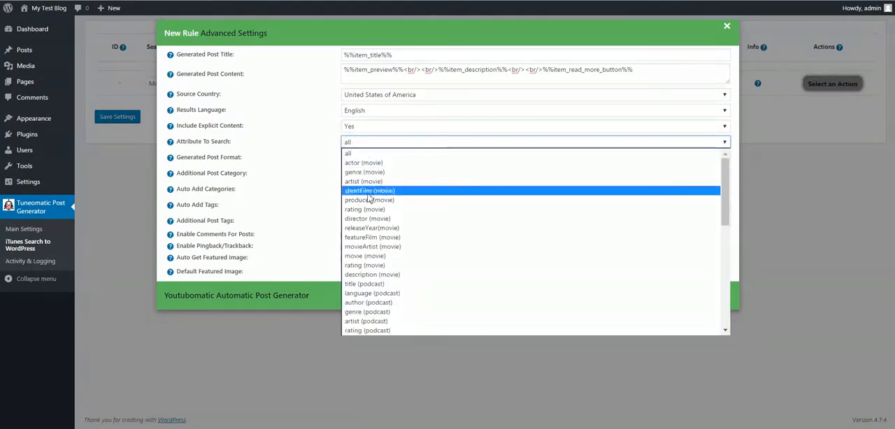
pyautogui.scroll(-3)
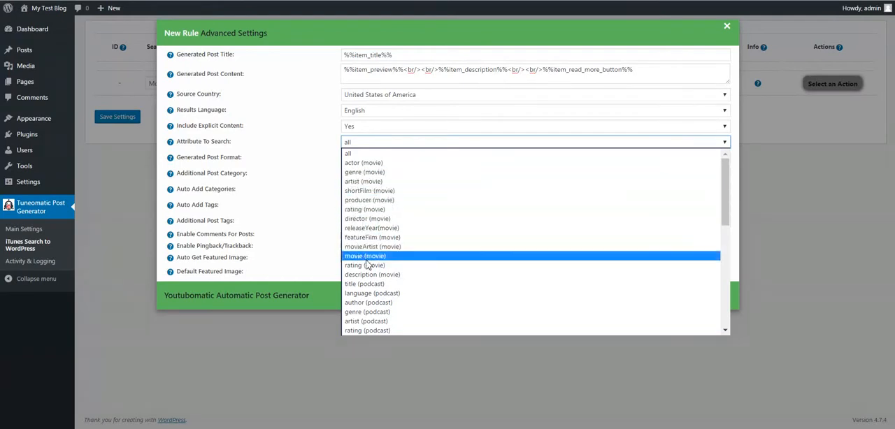
pyautogui.moveTo(364, 283)
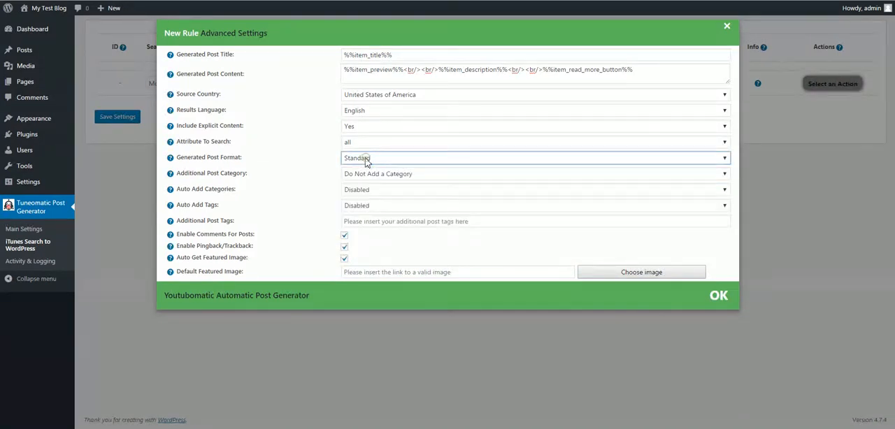
pyautogui.click(533, 173)
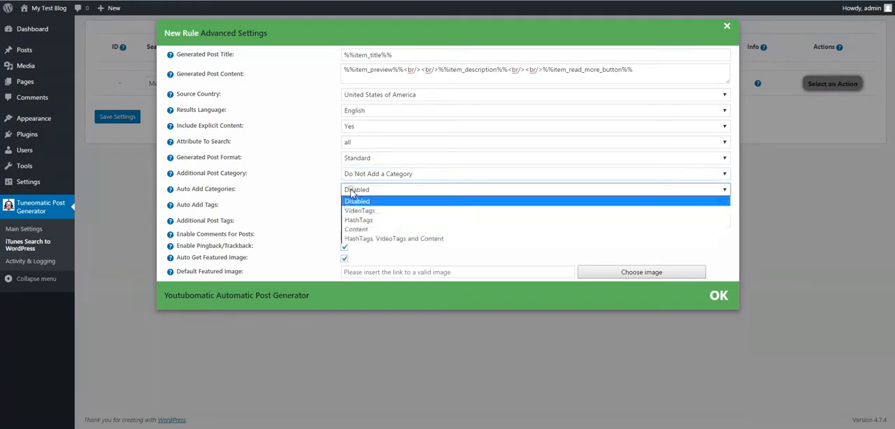
pyautogui.moveTo(358, 219)
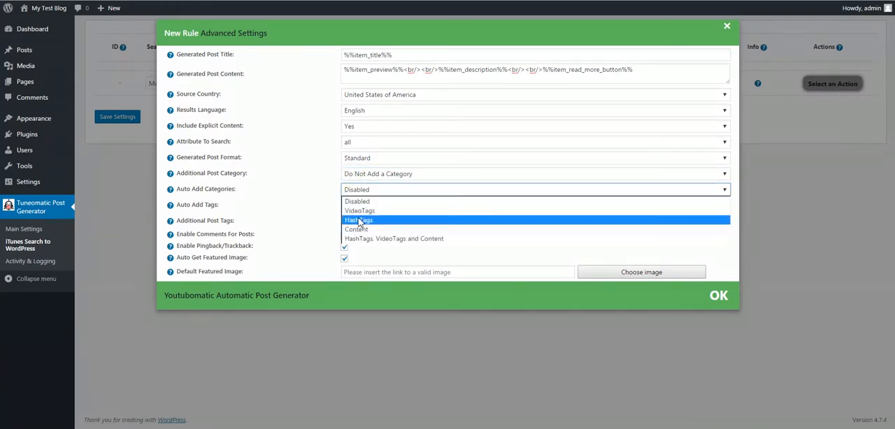
pyautogui.moveTo(296, 201)
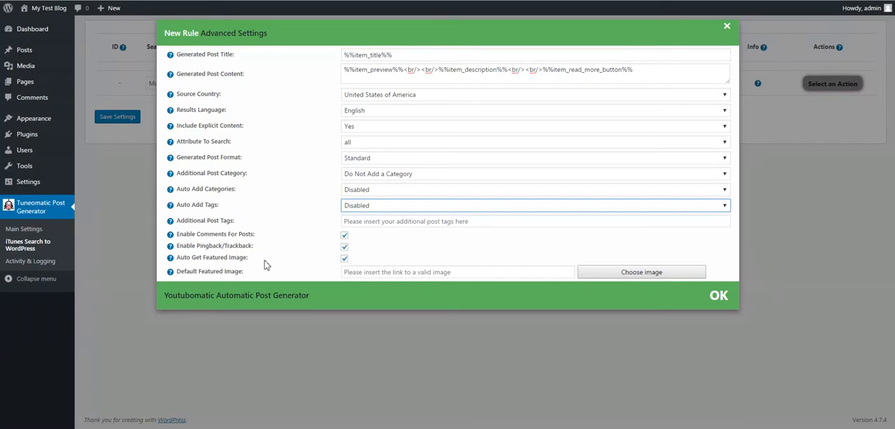
pyautogui.click(457, 271)
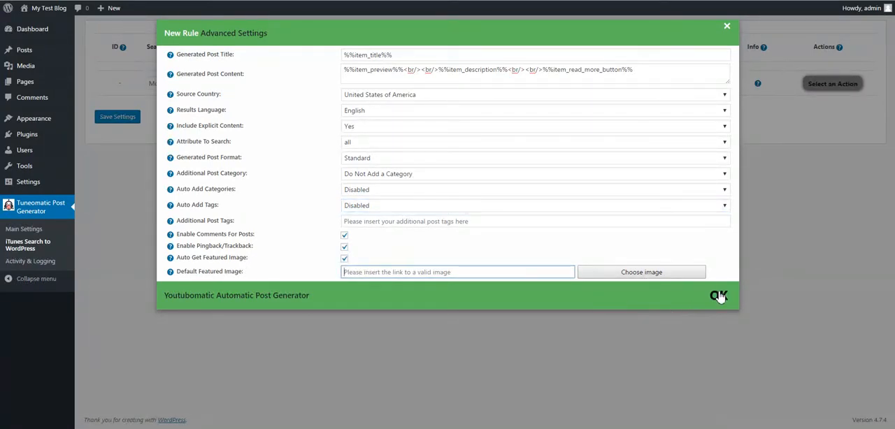
pyautogui.click(719, 294)
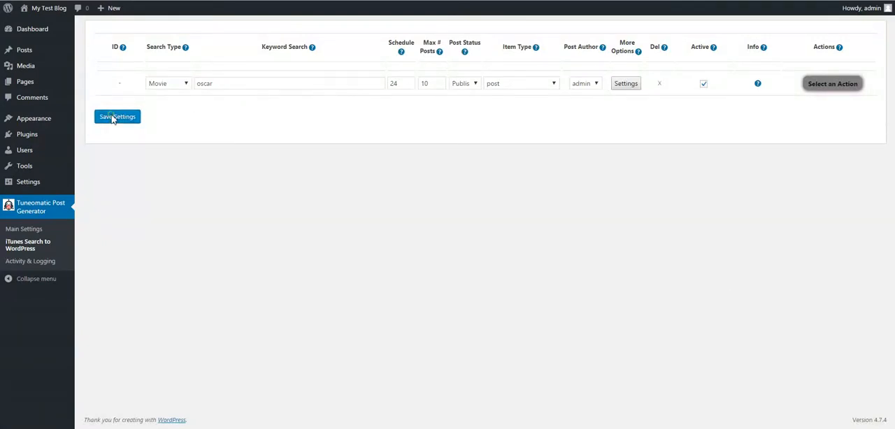
# Save the oscar Movie rule, choose Run This Rule Now, confirm, and visit the blog
pyautogui.click(118, 116)
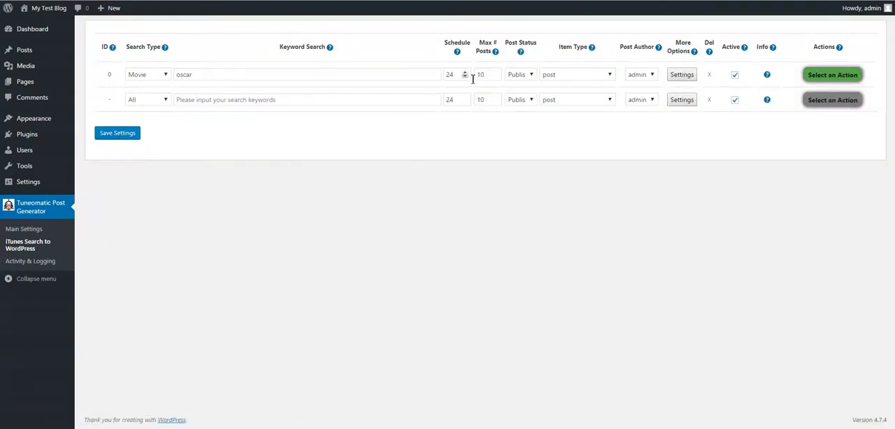
pyautogui.click(832, 76)
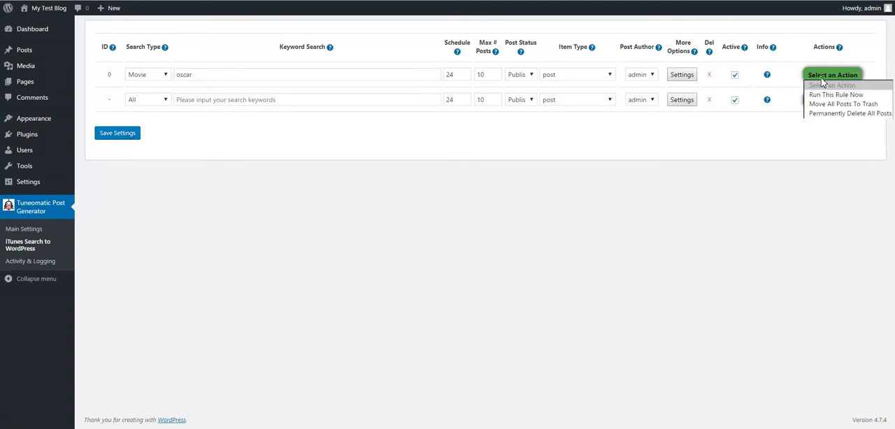
pyautogui.click(836, 95)
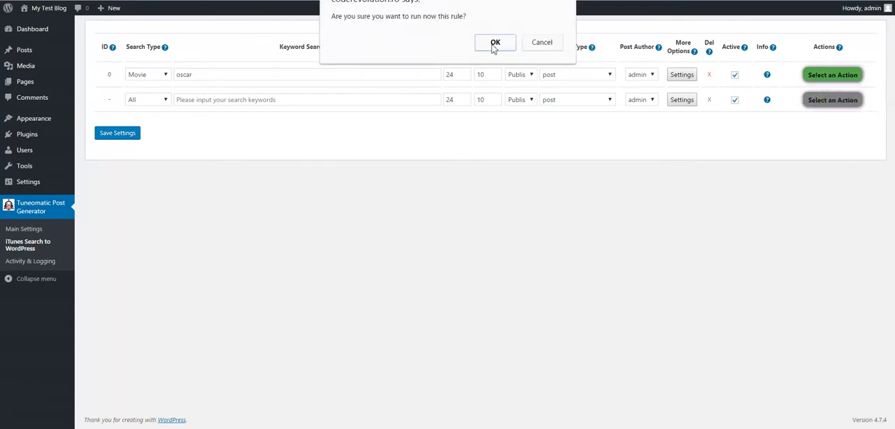
pyautogui.click(495, 42)
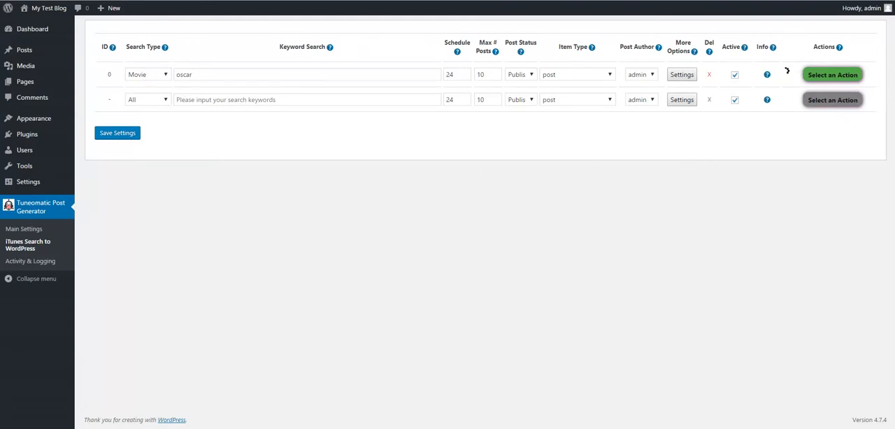
pyautogui.click(48, 9)
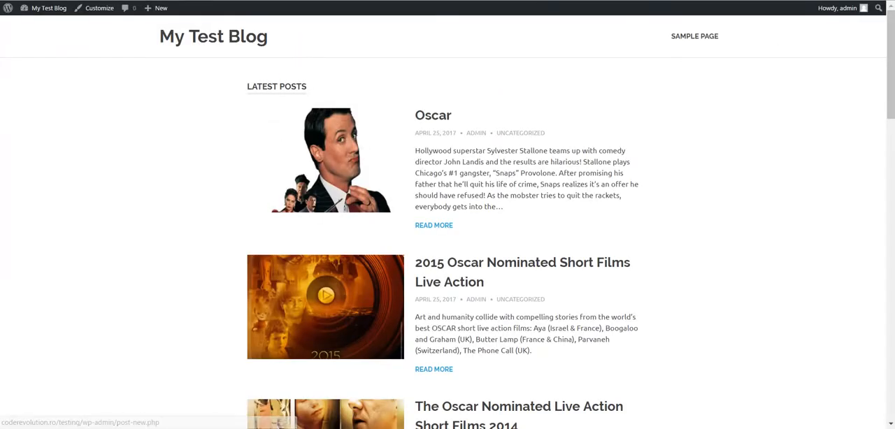
# Scroll down through the generated Oscar movie posts under Latest Posts on the blog
pyautogui.scroll(-3)
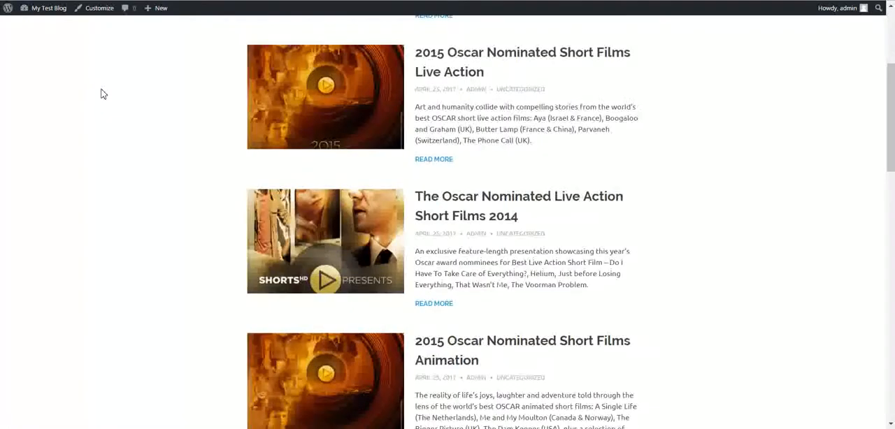
pyautogui.scroll(-3)
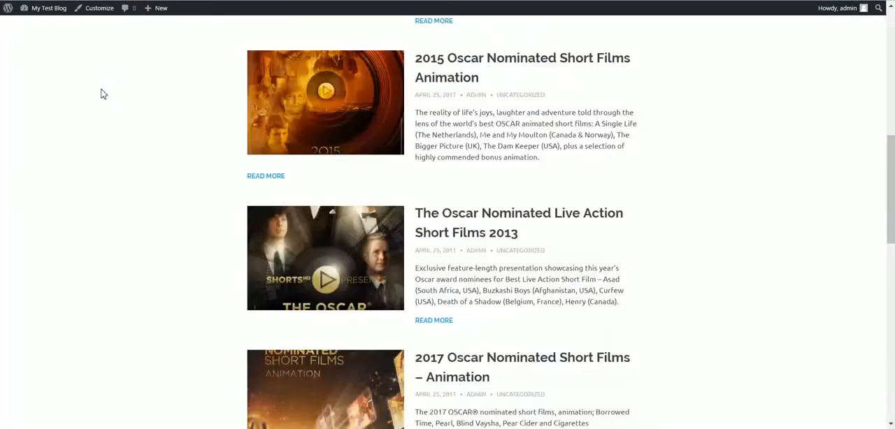
pyautogui.scroll(-3)
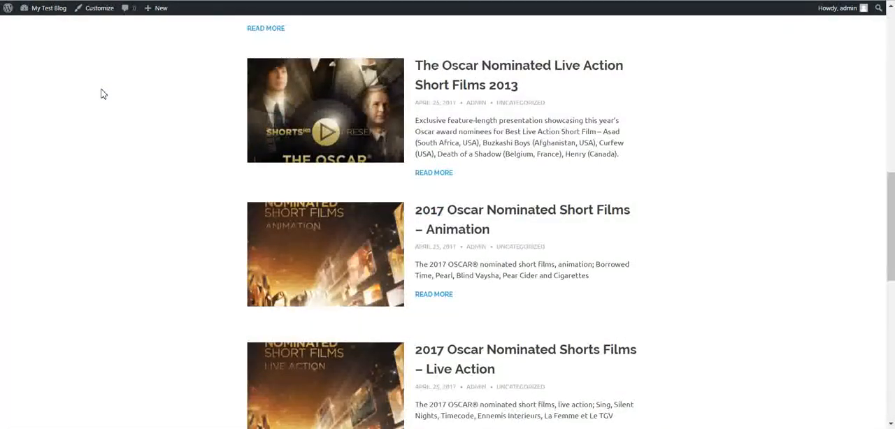
pyautogui.scroll(-3)
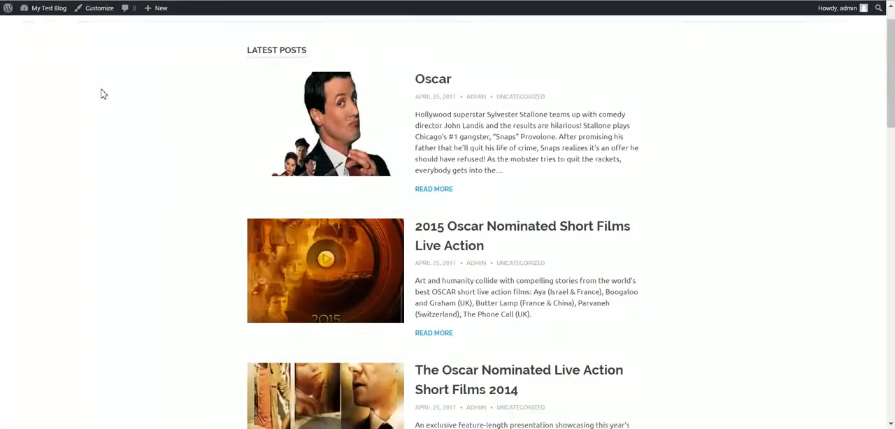
pyautogui.scroll(-3)
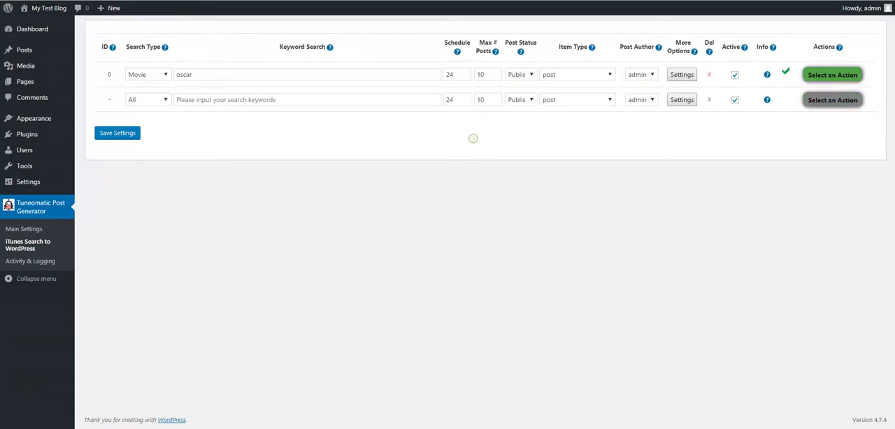
# Use the admin bar site link to return to My Test Blog's post list
pyautogui.click(48, 8)
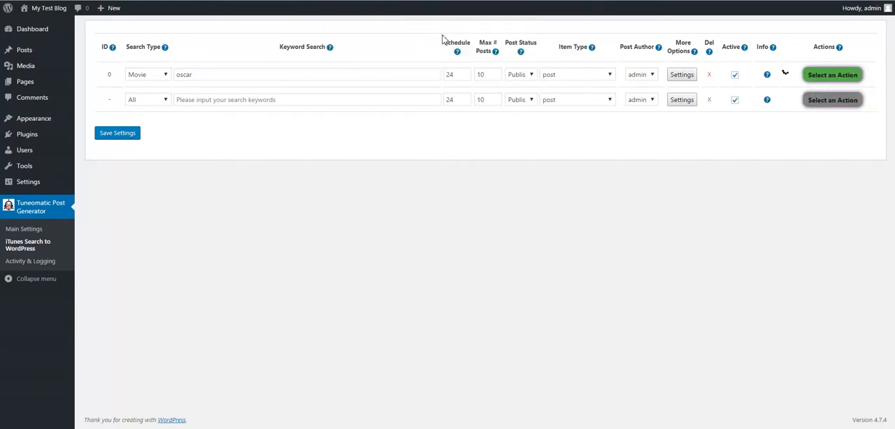
pyautogui.click(47, 8)
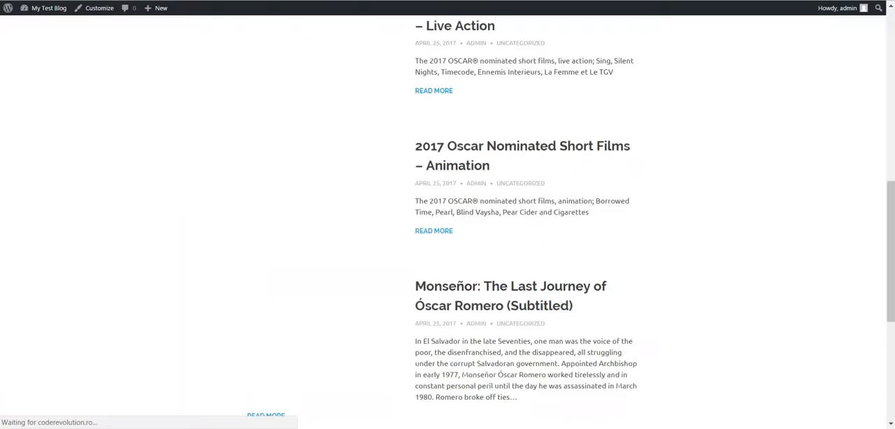
# Scroll to the 2017 Oscar Nominated Short Films – Animation post, play its preview, cancel the download dialog and pause it
pyautogui.click(48, 8)
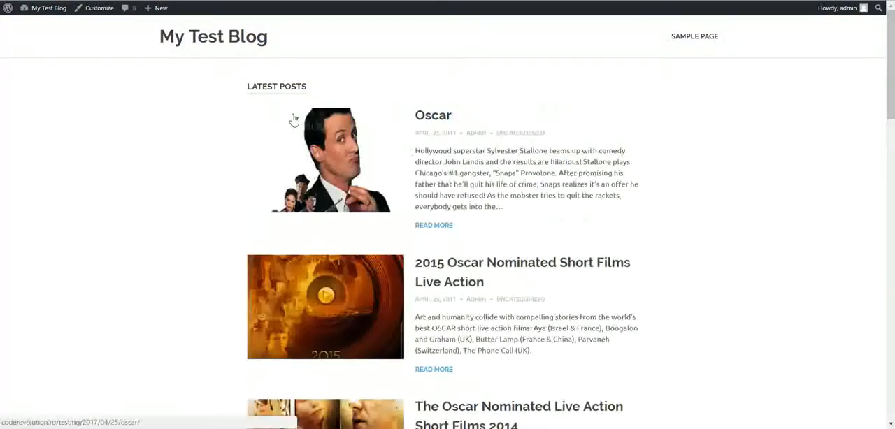
pyautogui.scroll(-3)
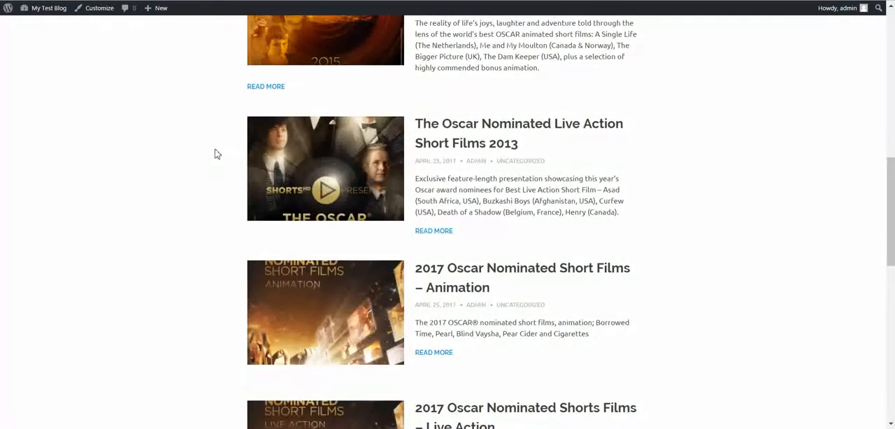
pyautogui.scroll(-3)
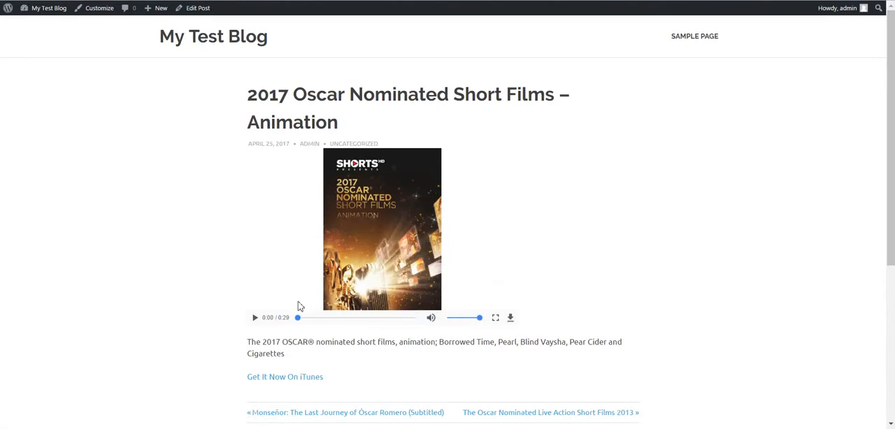
pyautogui.scroll(-3)
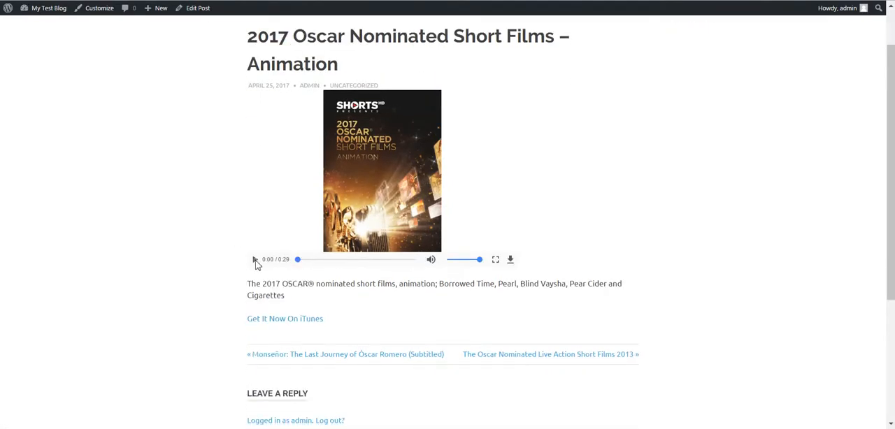
pyautogui.click(254, 260)
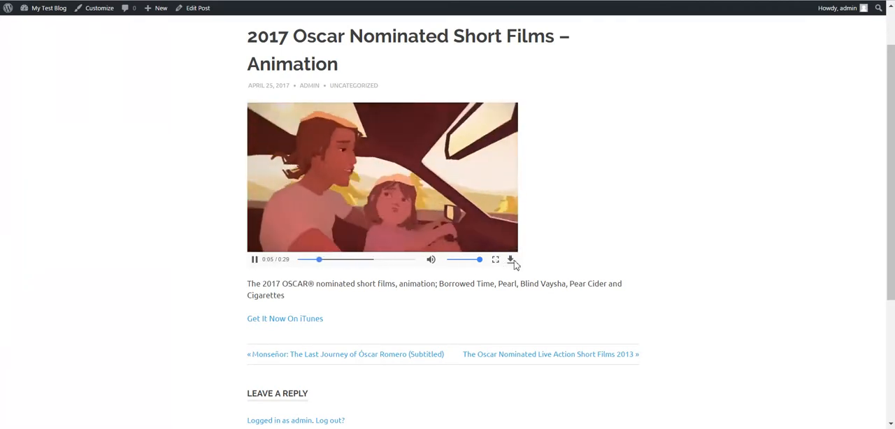
pyautogui.click(510, 260)
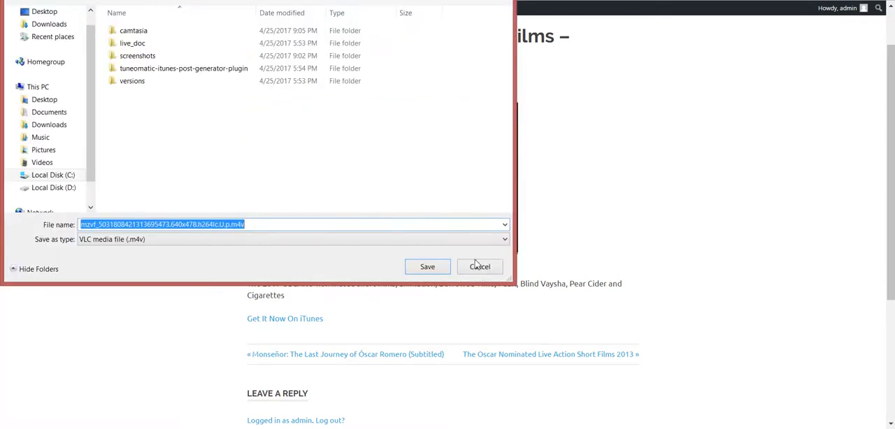
pyautogui.click(479, 267)
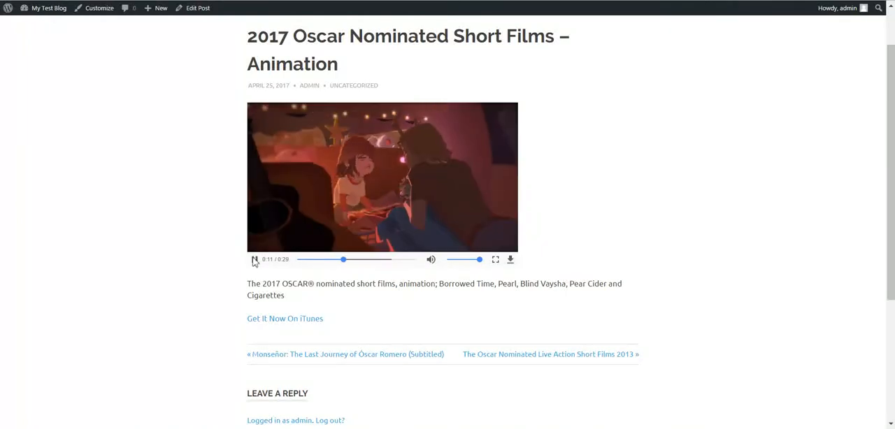
pyautogui.click(255, 260)
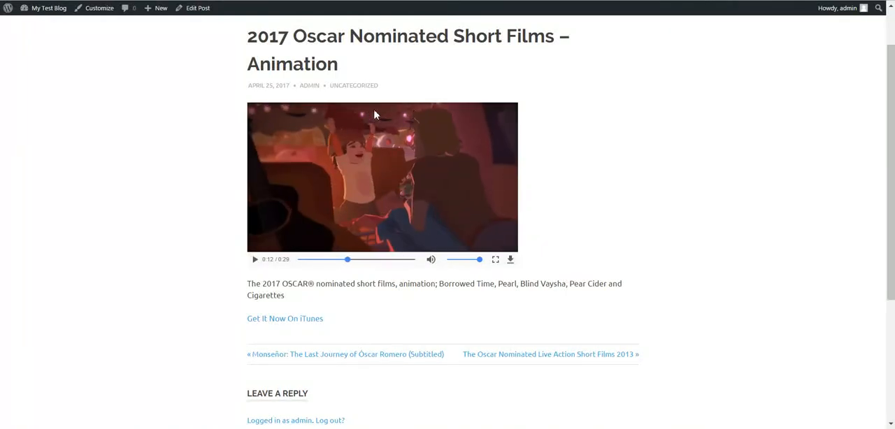
pyautogui.moveTo(297, 182)
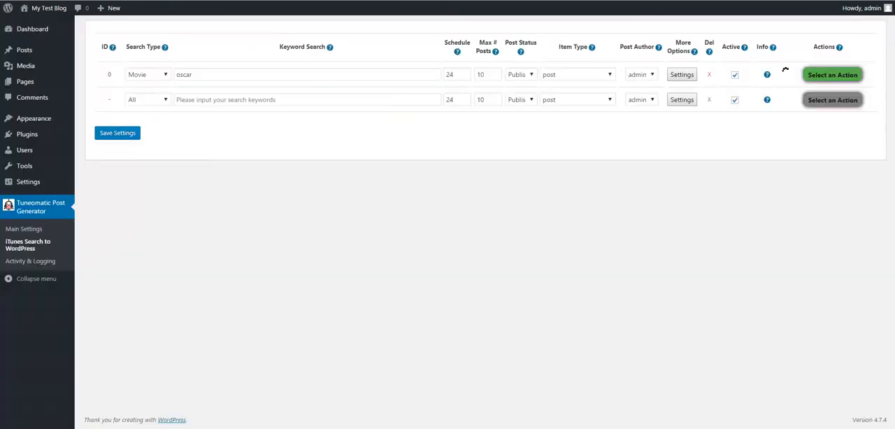
# Return to the admin and bring up Tuneomatic Post Generator > Main Settings
pyautogui.click(118, 132)
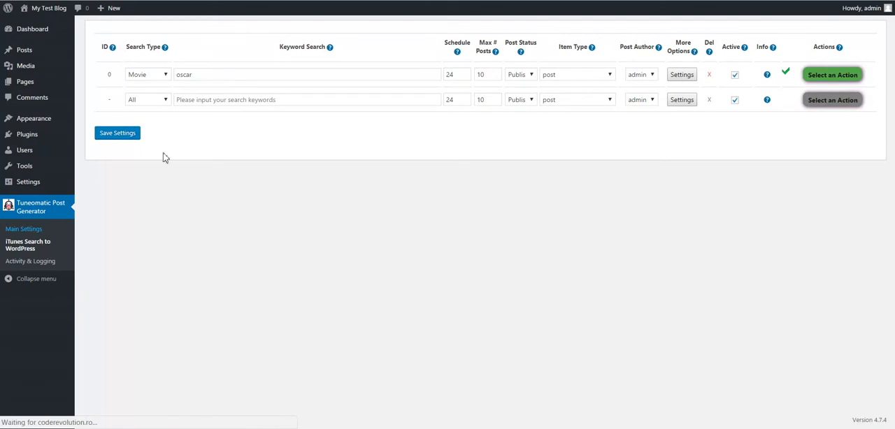
pyautogui.click(24, 229)
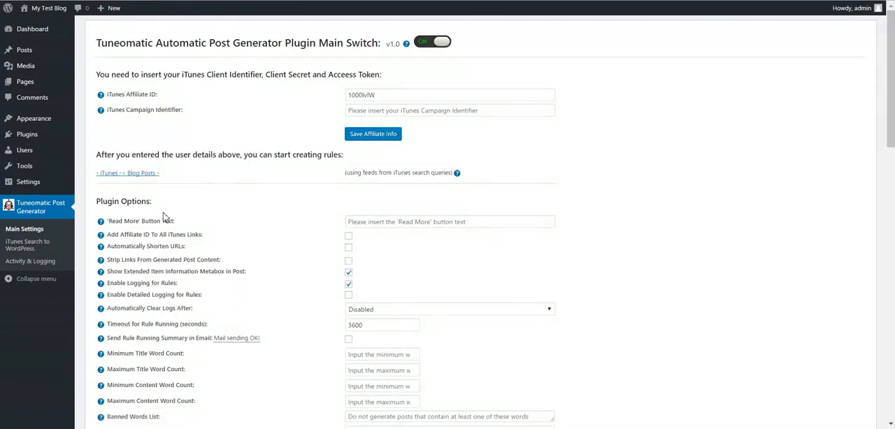
# Review the affiliate ID option and toggle Automatically Shorten URLs on then back off
pyautogui.scroll(-3)
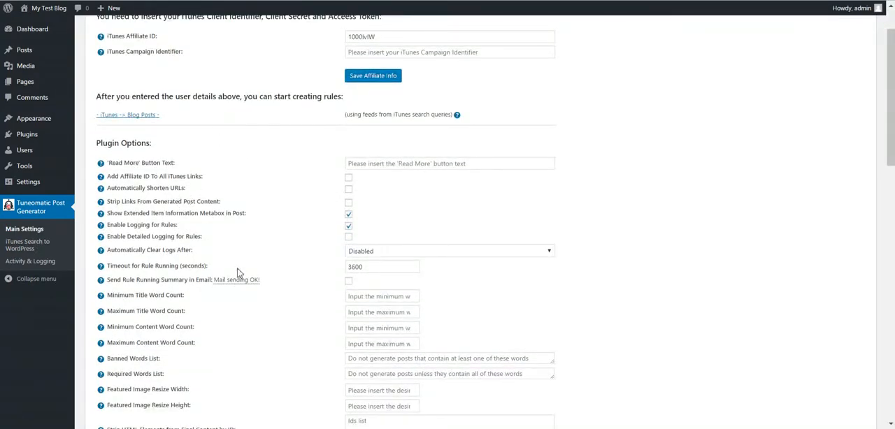
pyautogui.scroll(-3)
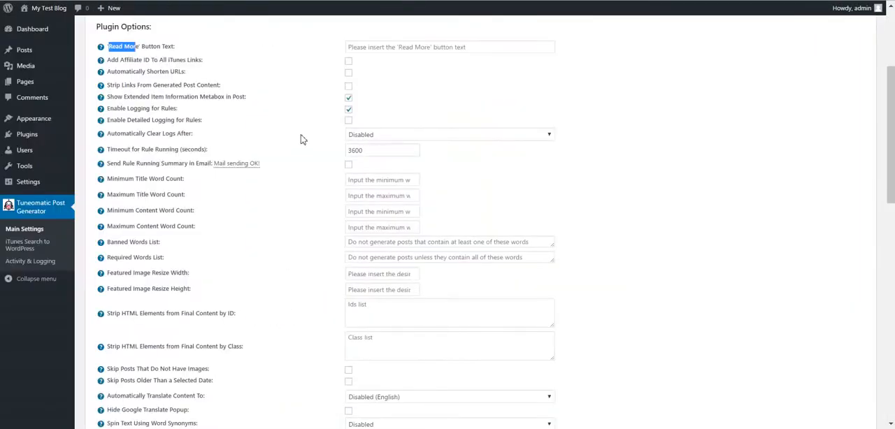
pyautogui.moveTo(146, 59)
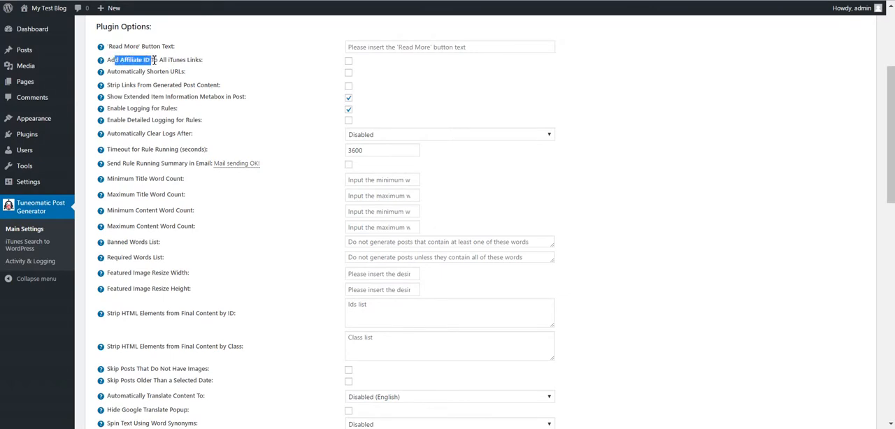
pyautogui.moveTo(114, 59); pyautogui.dragTo(196, 59)
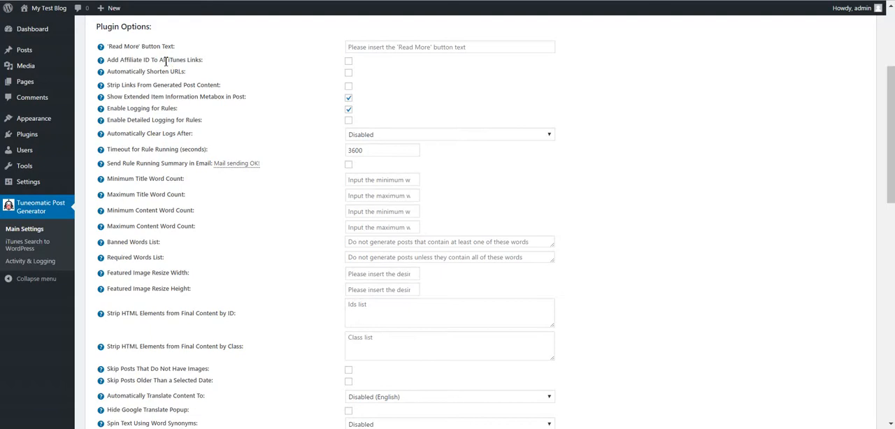
pyautogui.doubleClick(176, 59)
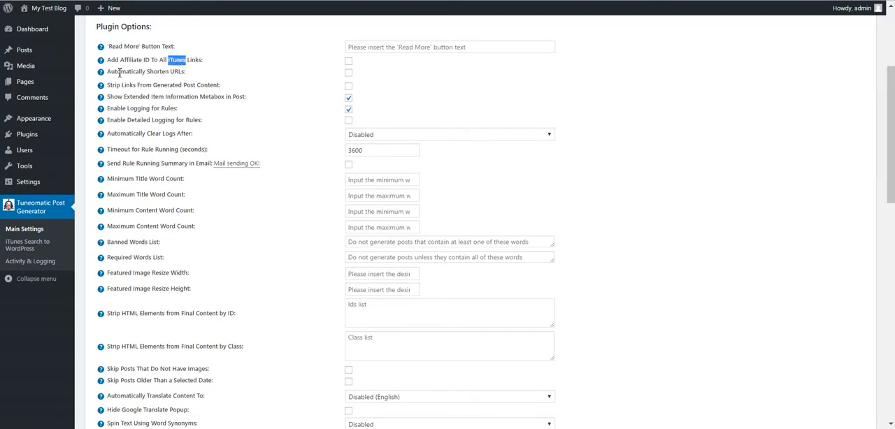
pyautogui.click(348, 73)
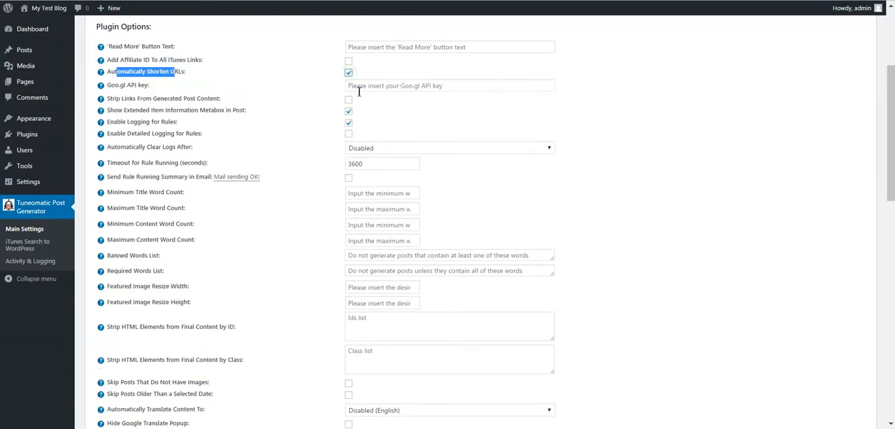
pyautogui.click(450, 85)
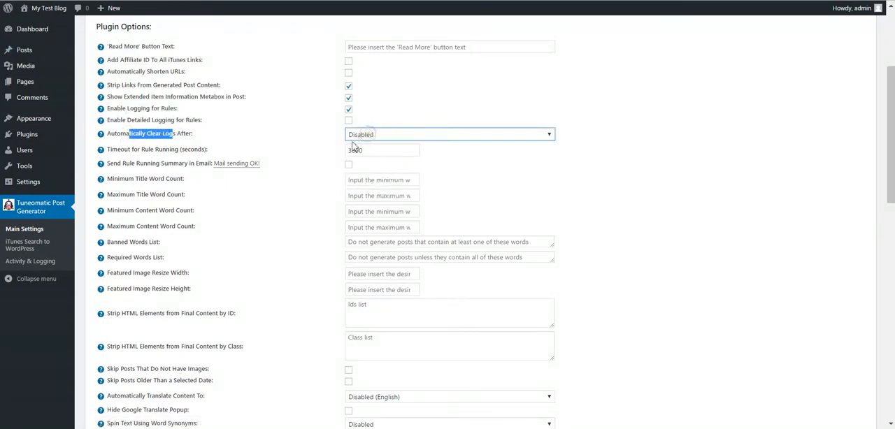
# Set the rule running timeout to 360 seconds
pyautogui.click(377, 149)
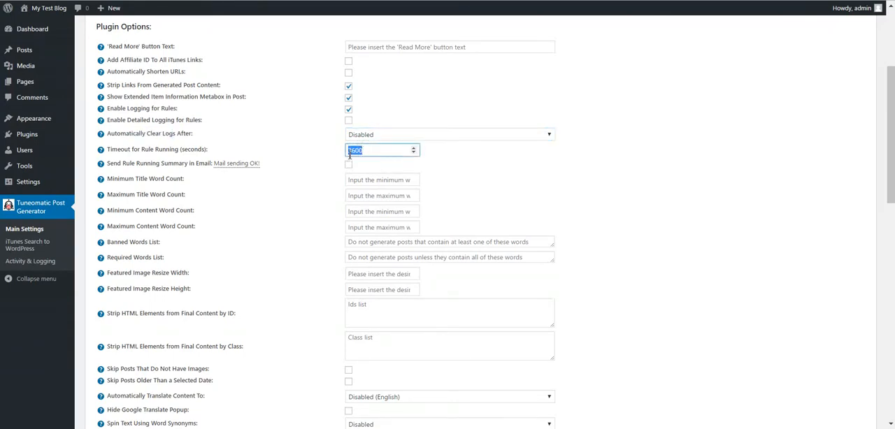
pyautogui.write('360')
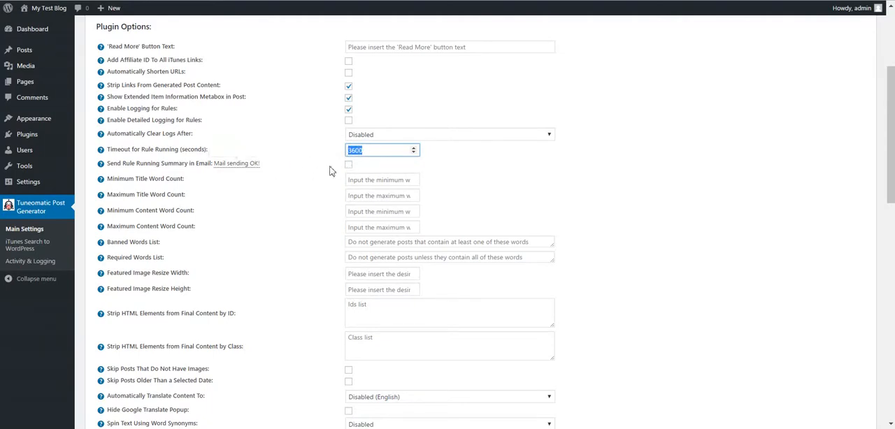
pyautogui.click(348, 164)
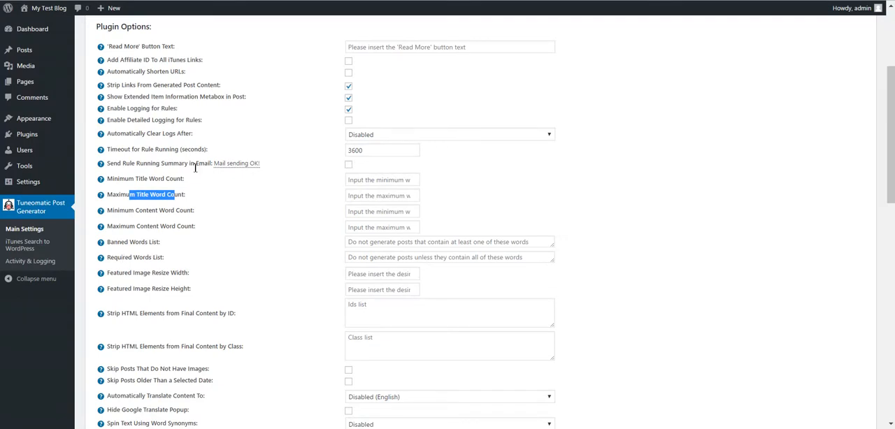
pyautogui.moveTo(156, 243)
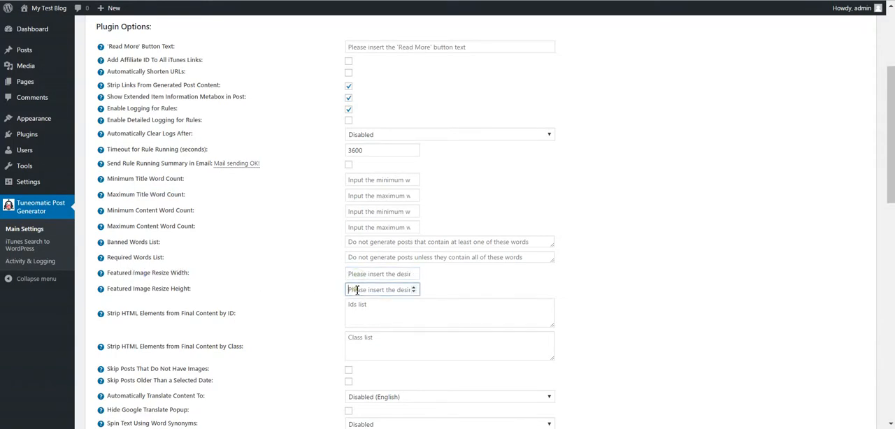
# Toggle the skip-older-posts and hide Google Translate popup options on and back off
pyautogui.scroll(-3)
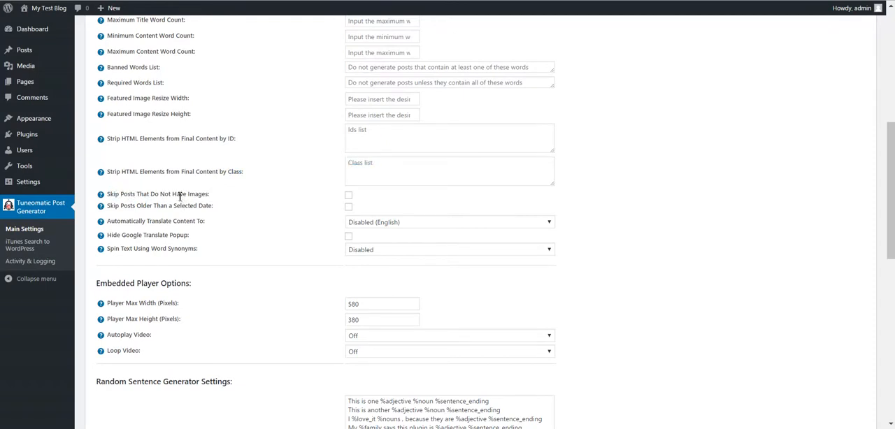
pyautogui.doubleClick(137, 205)
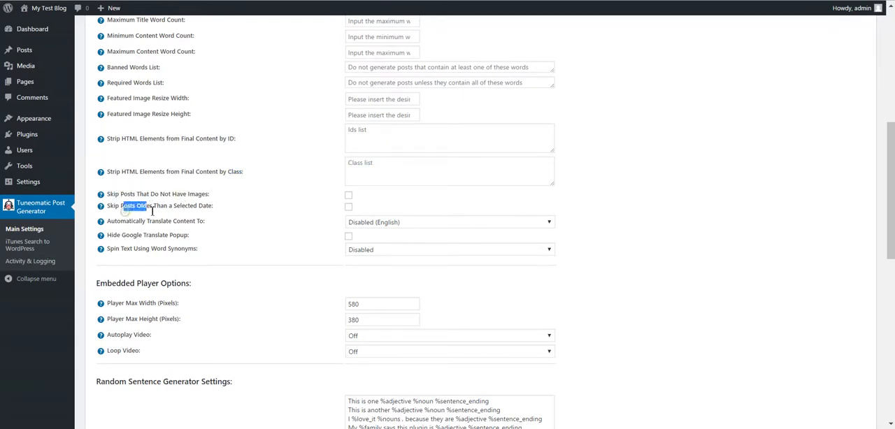
pyautogui.click(348, 207)
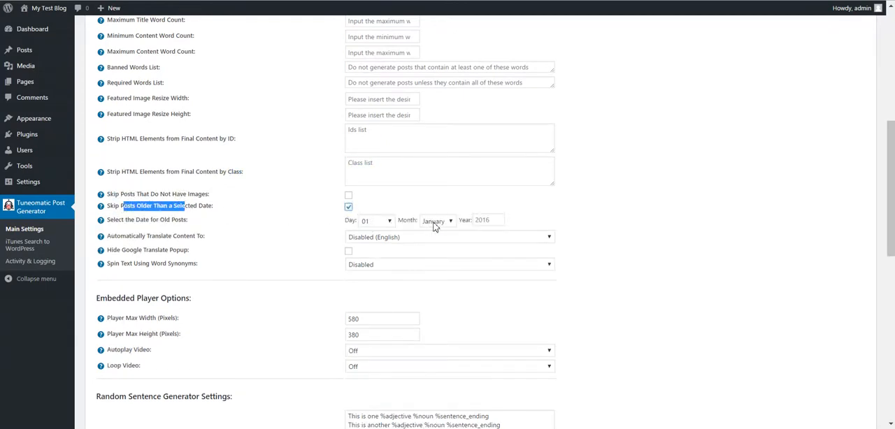
pyautogui.click(348, 207)
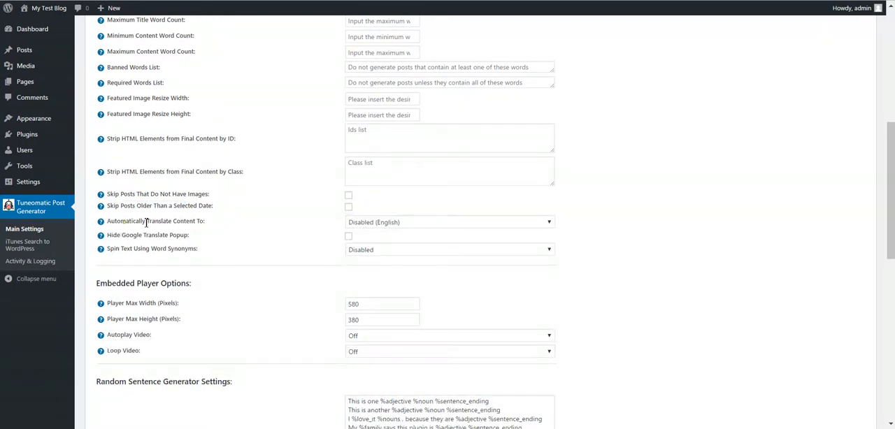
pyautogui.click(447, 222)
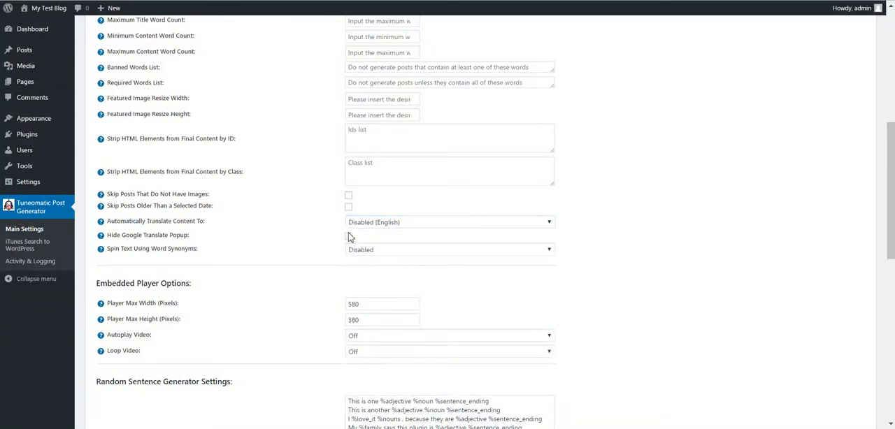
pyautogui.click(349, 236)
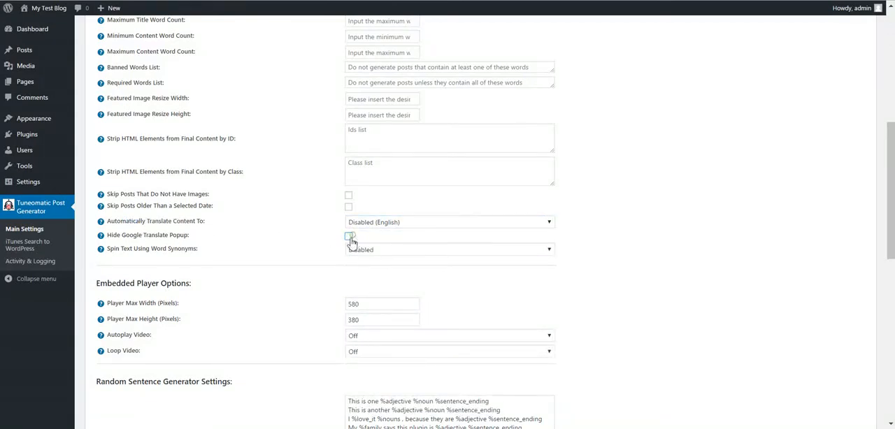
pyautogui.click(447, 249)
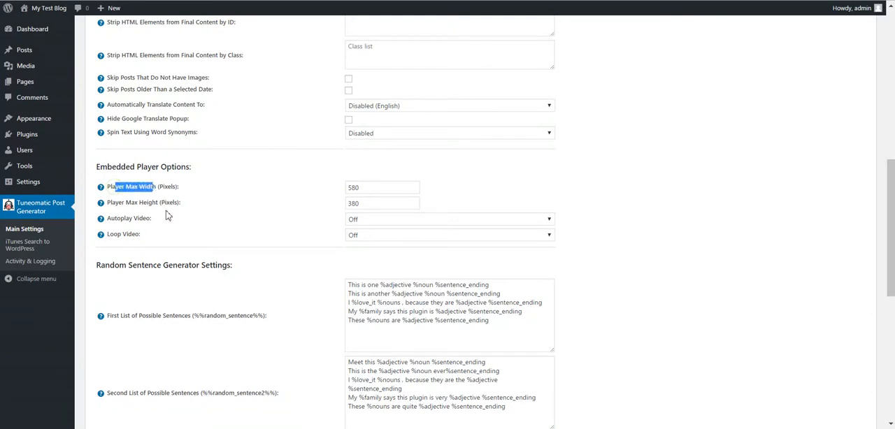
pyautogui.click(382, 204)
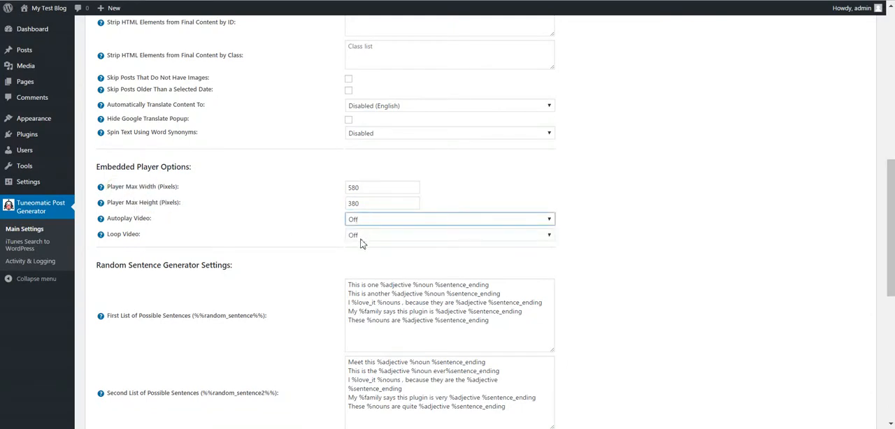
pyautogui.scroll(-3)
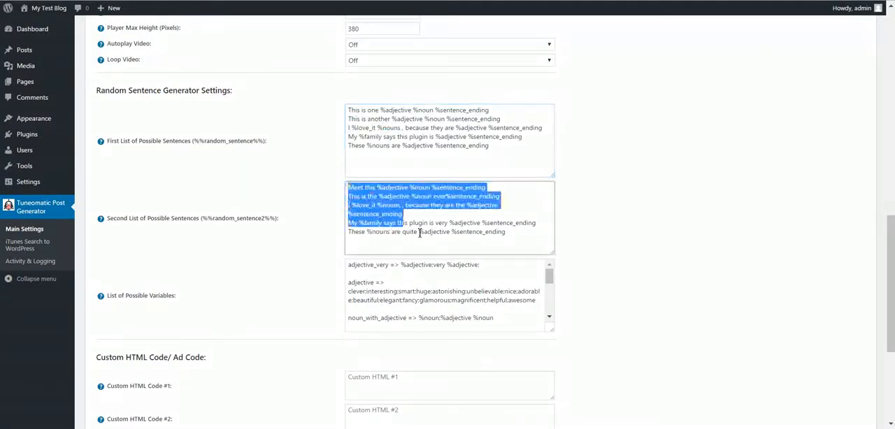
pyautogui.click(313, 306)
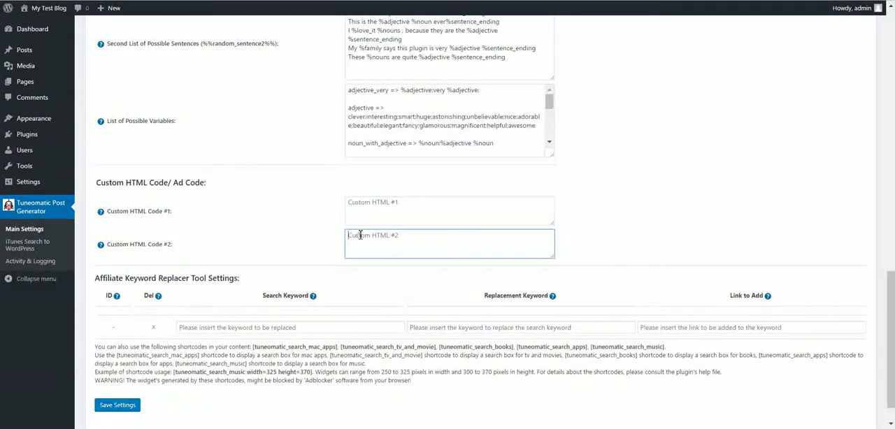
pyautogui.click(450, 209)
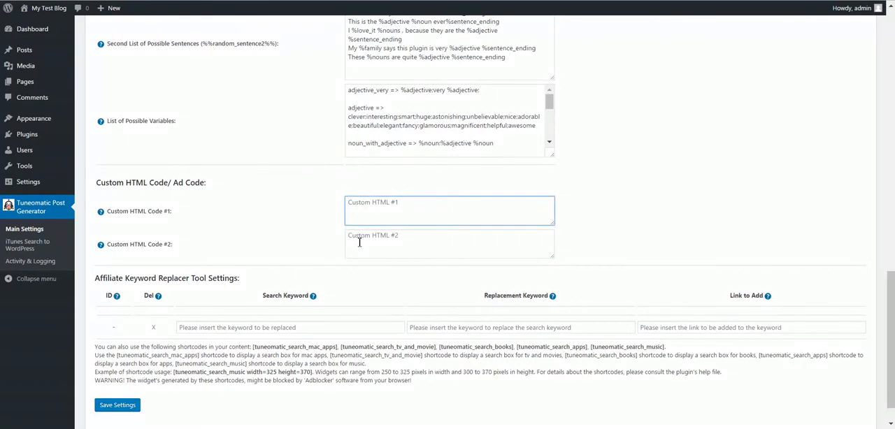
pyautogui.click(450, 211)
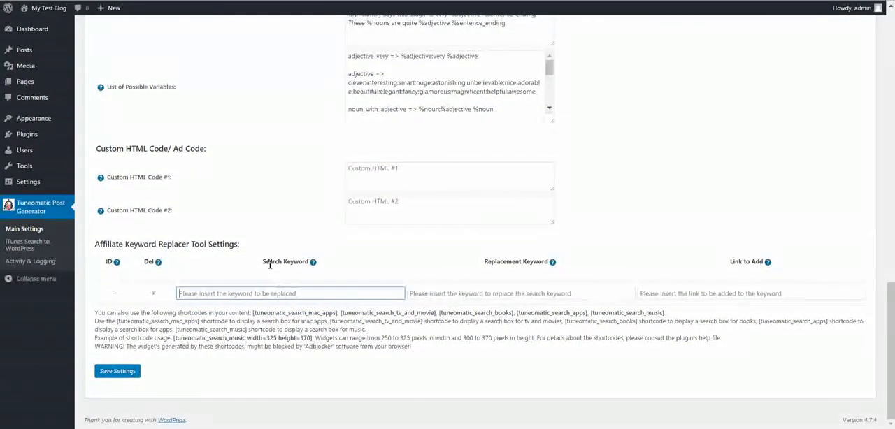
pyautogui.doubleClick(271, 261)
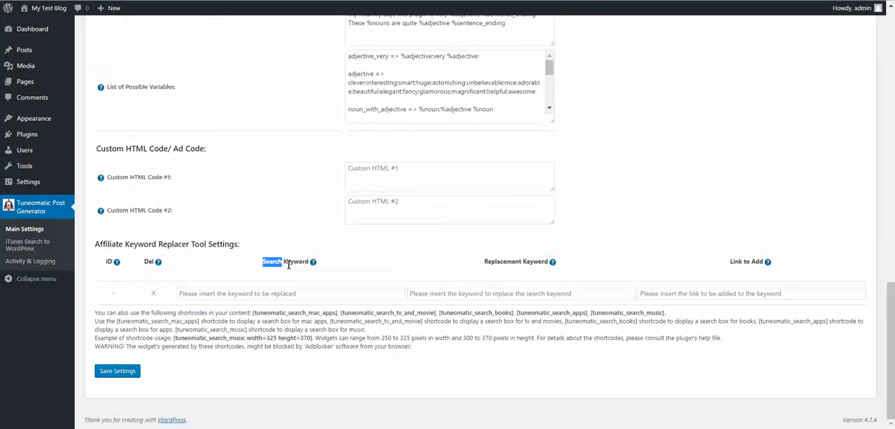
pyautogui.click(289, 294)
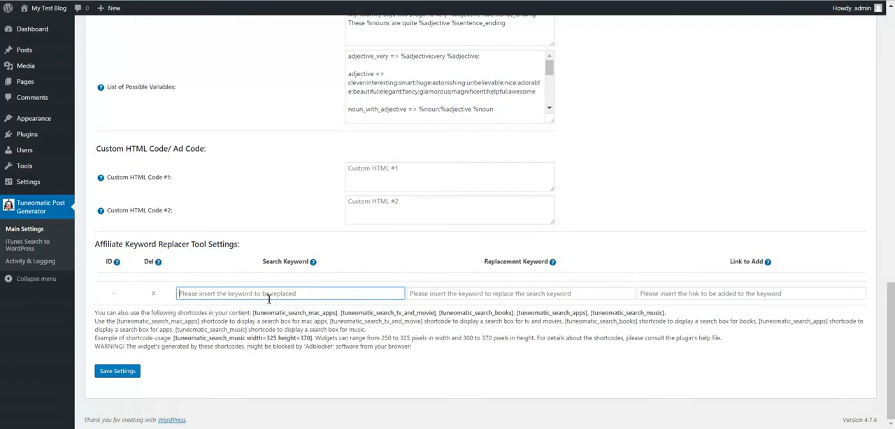
pyautogui.click(520, 293)
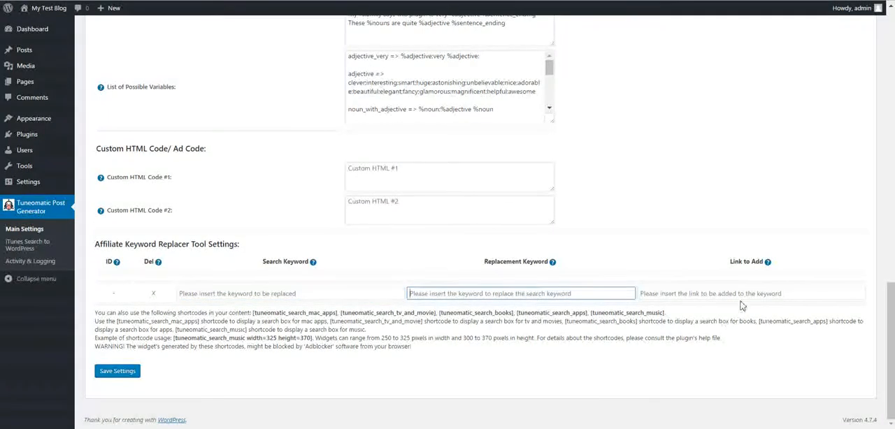
pyautogui.click(749, 294)
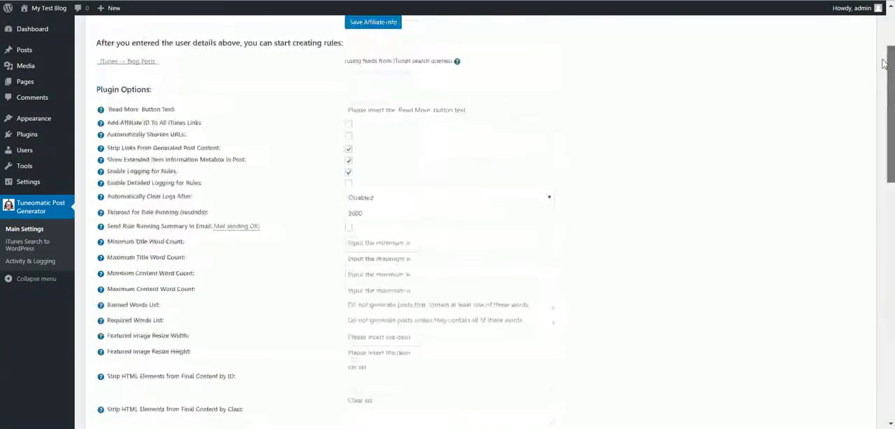
pyautogui.scroll(-3)
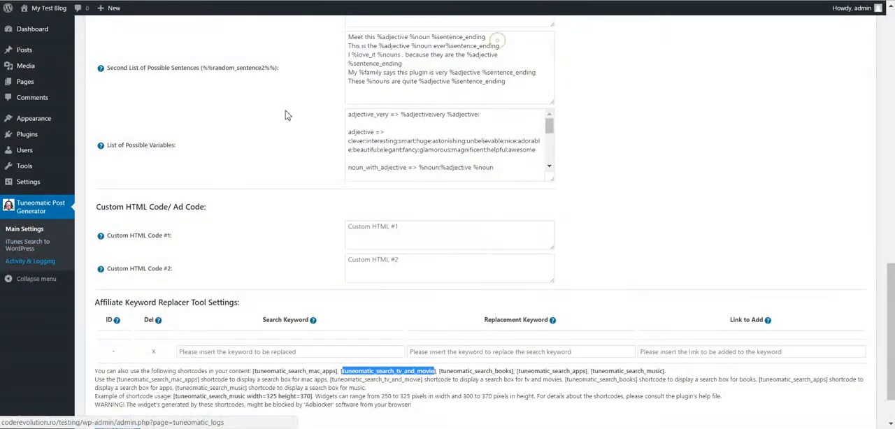
# View Activity & Logging, then the iTunes Search to WordPress rules listing the oscar Movie rule
pyautogui.click(30, 262)
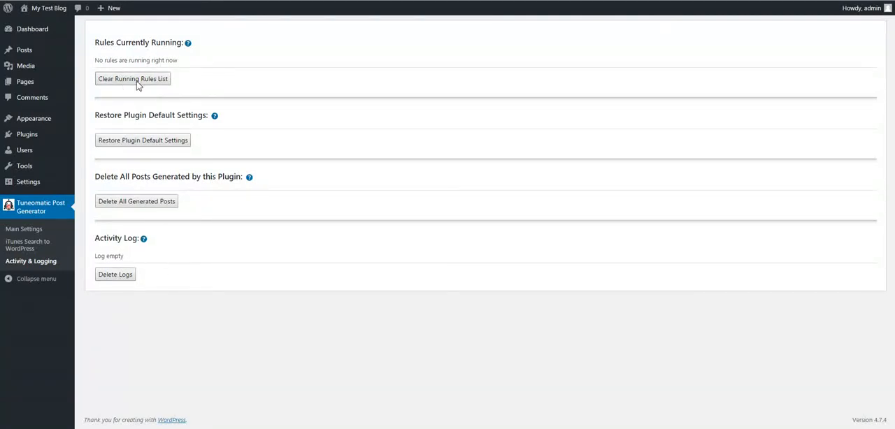
pyautogui.click(24, 229)
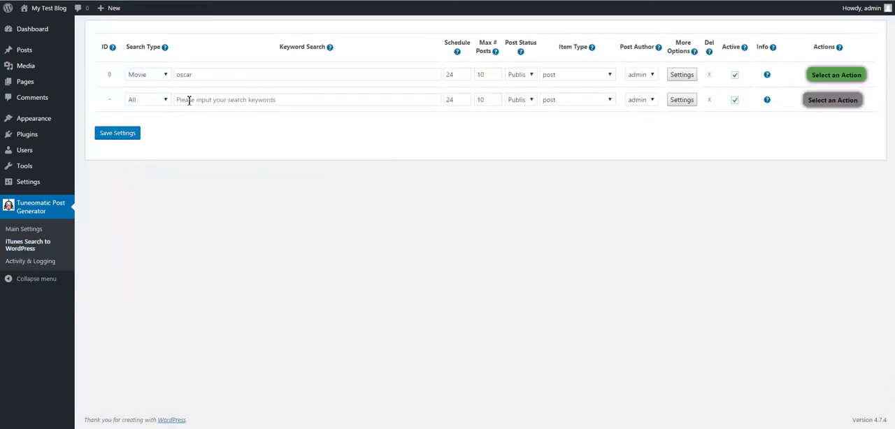
# Save a new Music rule searching for 'rock' and confirm running it
pyautogui.click(147, 99)
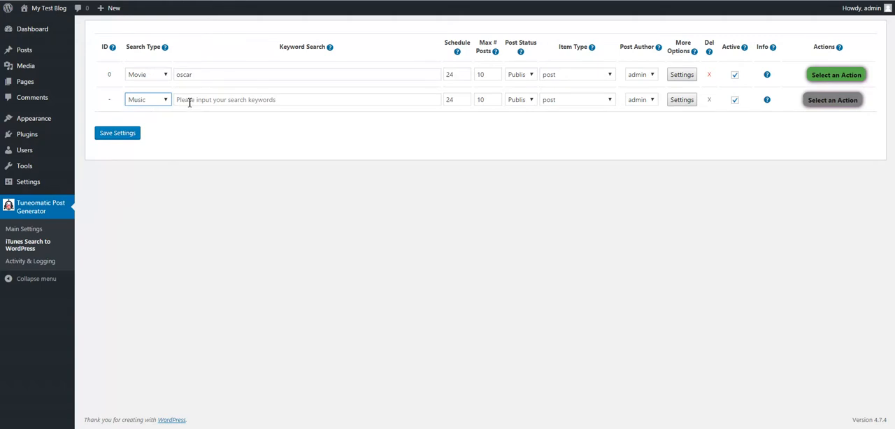
pyautogui.write('rock')
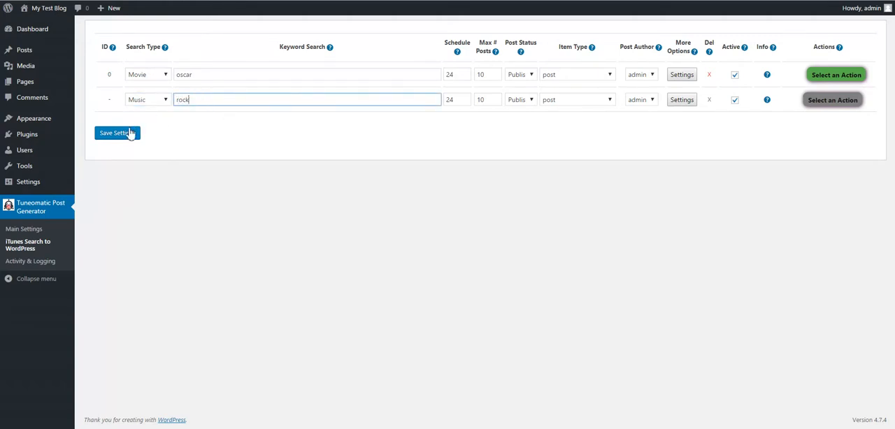
pyautogui.click(118, 133)
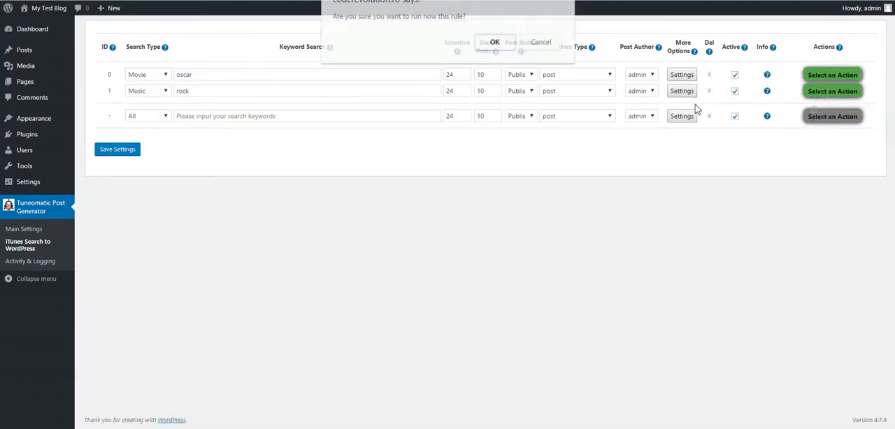
pyautogui.click(495, 42)
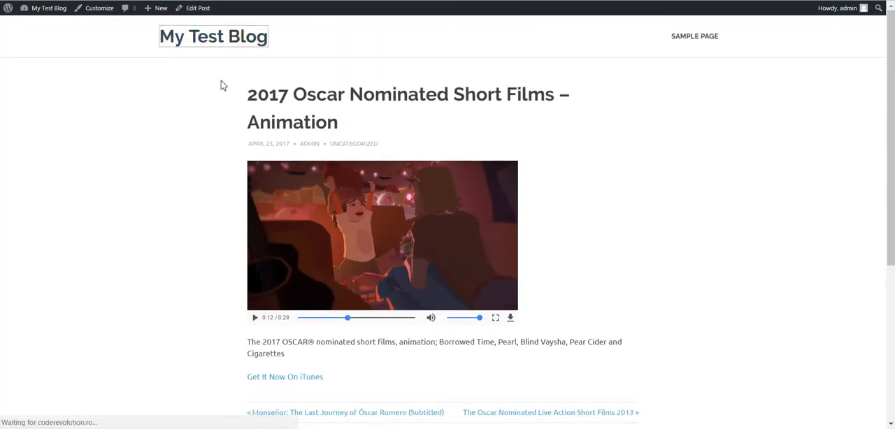
# From the blog's latest posts, view Party Rock Anthem and play then pause its song preview
pyautogui.click(213, 36)
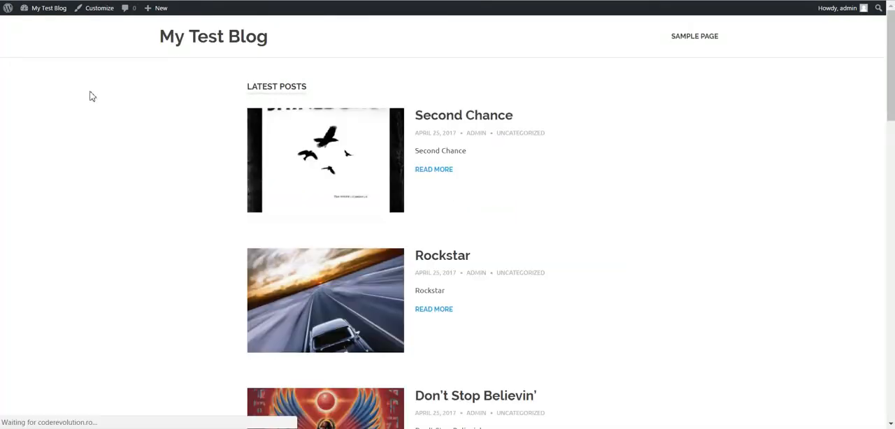
pyautogui.scroll(-3)
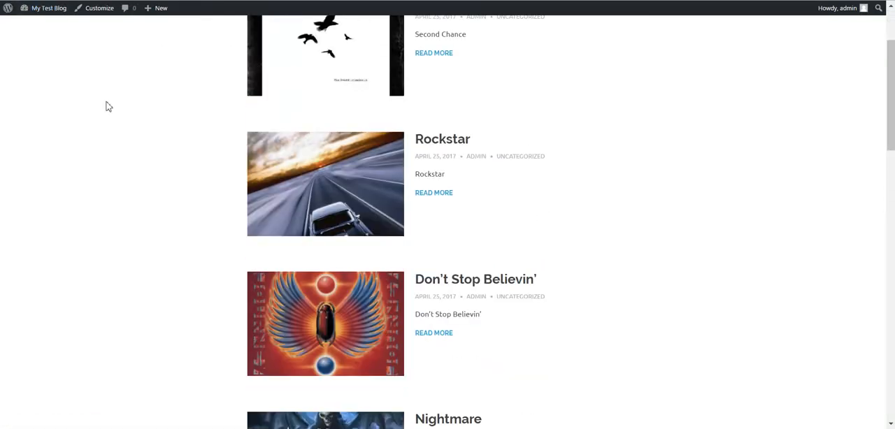
pyautogui.scroll(-3)
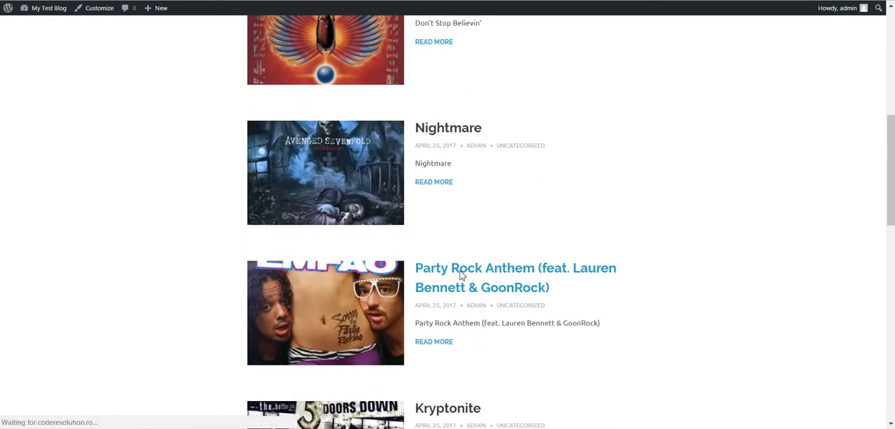
pyautogui.click(514, 268)
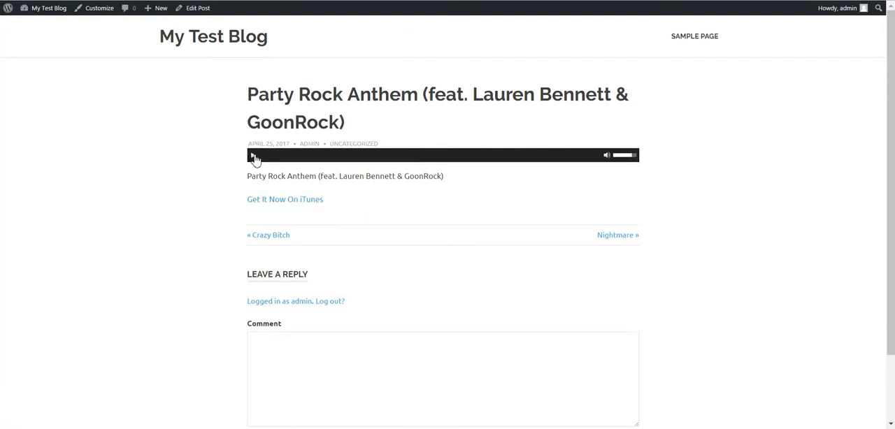
pyautogui.click(253, 155)
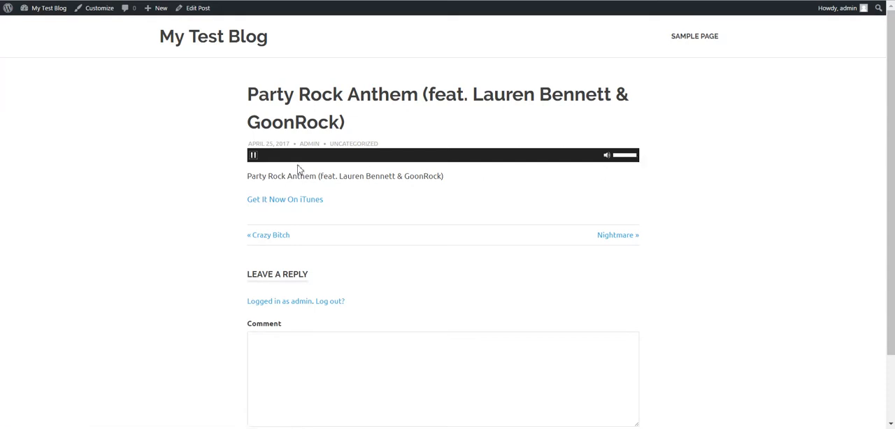
pyautogui.click(253, 154)
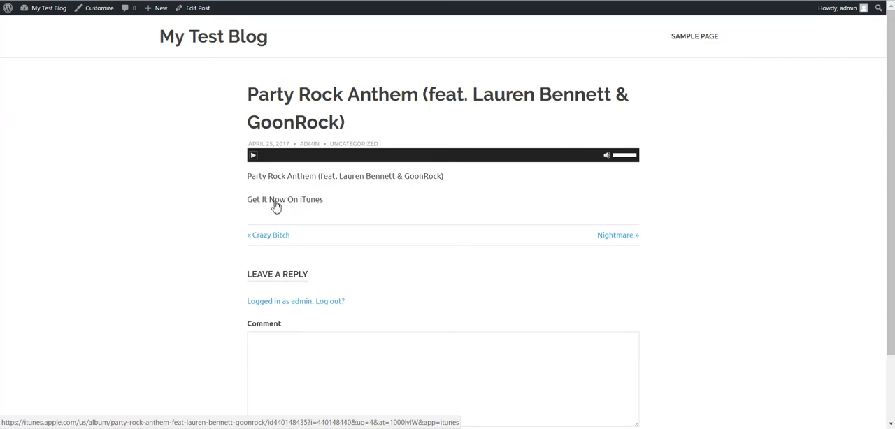
# Follow Get It Now On iTunes to the LMFAO album page and scroll its tracklist
pyautogui.click(285, 198)
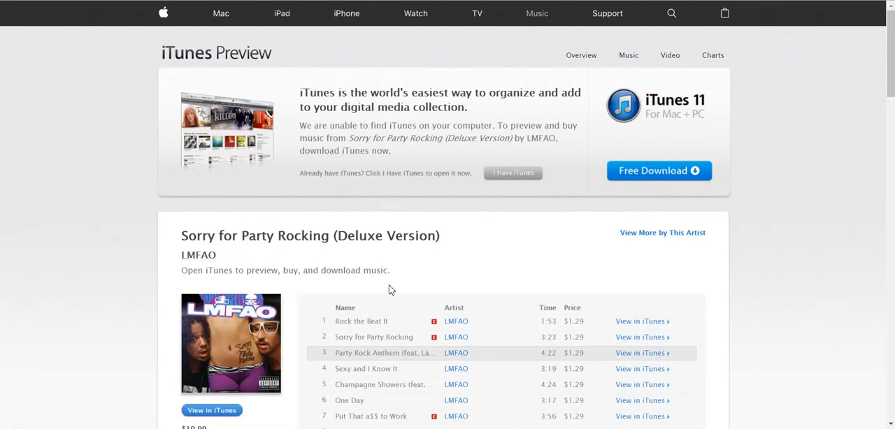
pyautogui.scroll(-3)
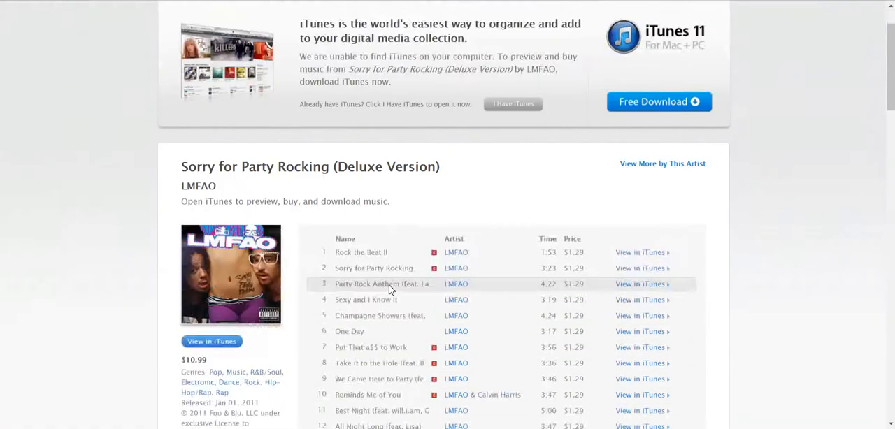
pyautogui.scroll(-3)
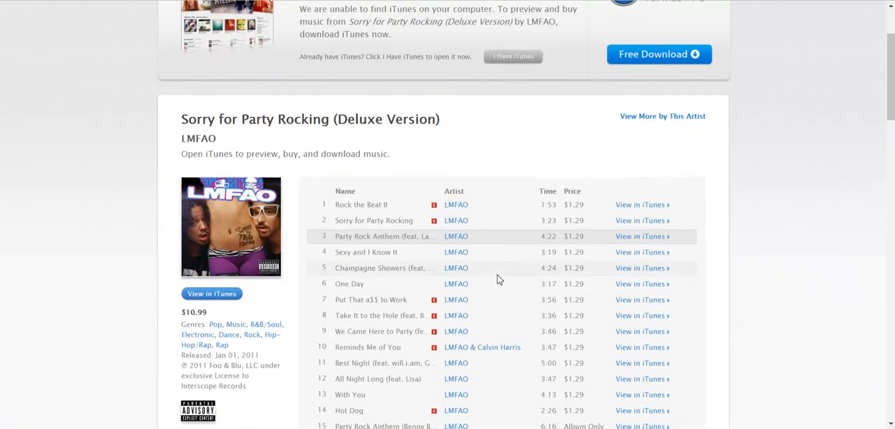
pyautogui.scroll(-3)
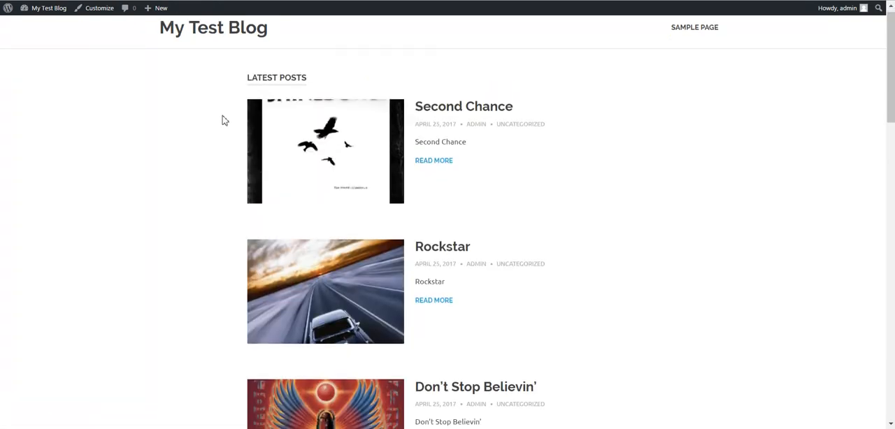
# Scroll the latest posts down past Crazy Bitch and back up to Party Rock Anthem
pyautogui.scroll(-3)
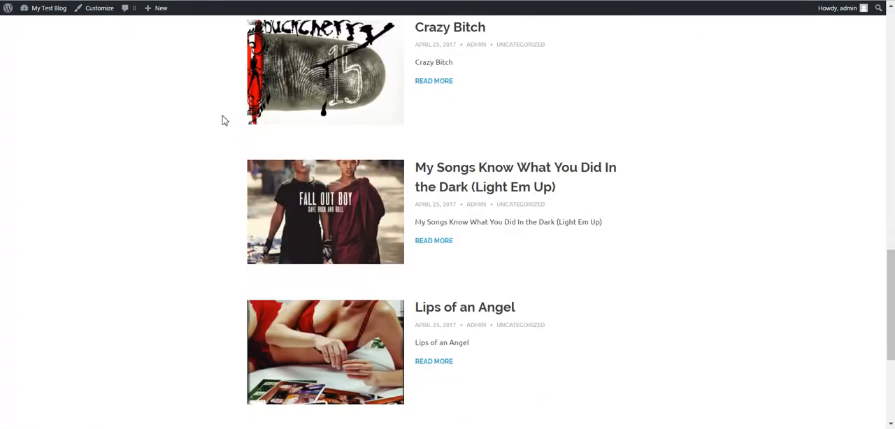
pyautogui.scroll(3)
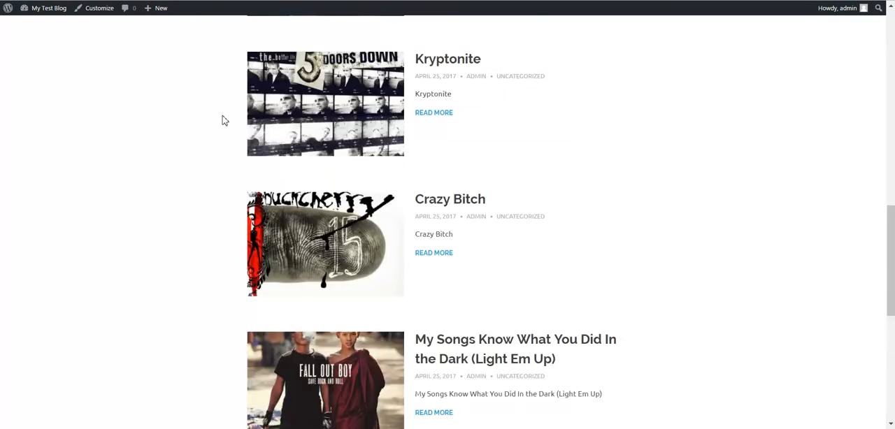
pyautogui.scroll(3)
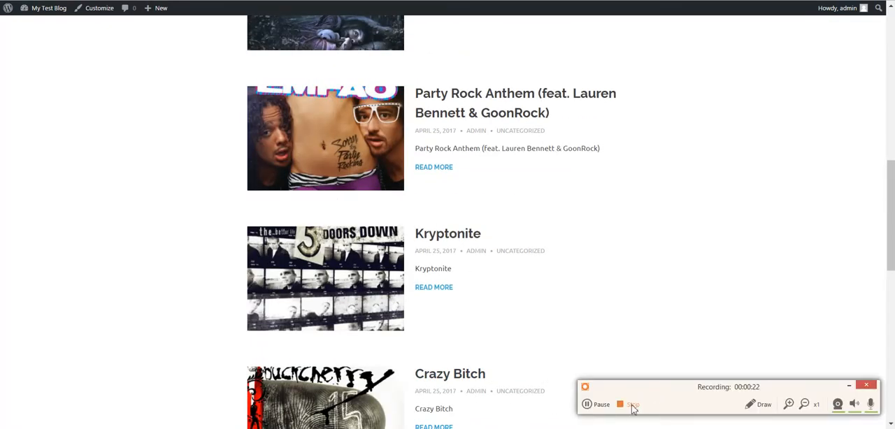